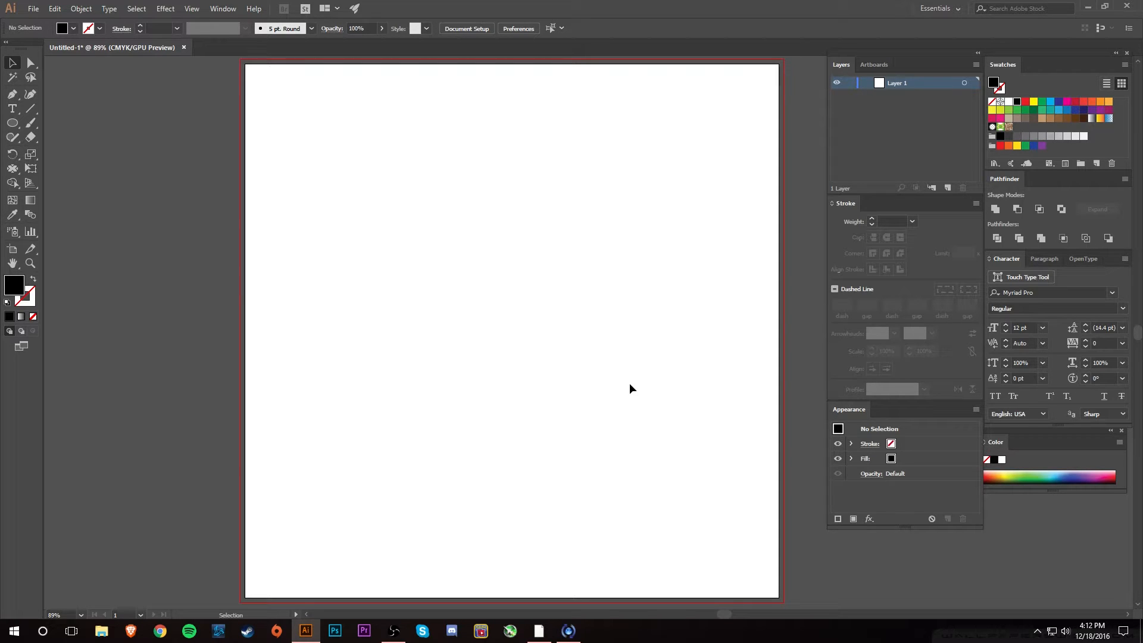
pyautogui.moveTo(583, 528)
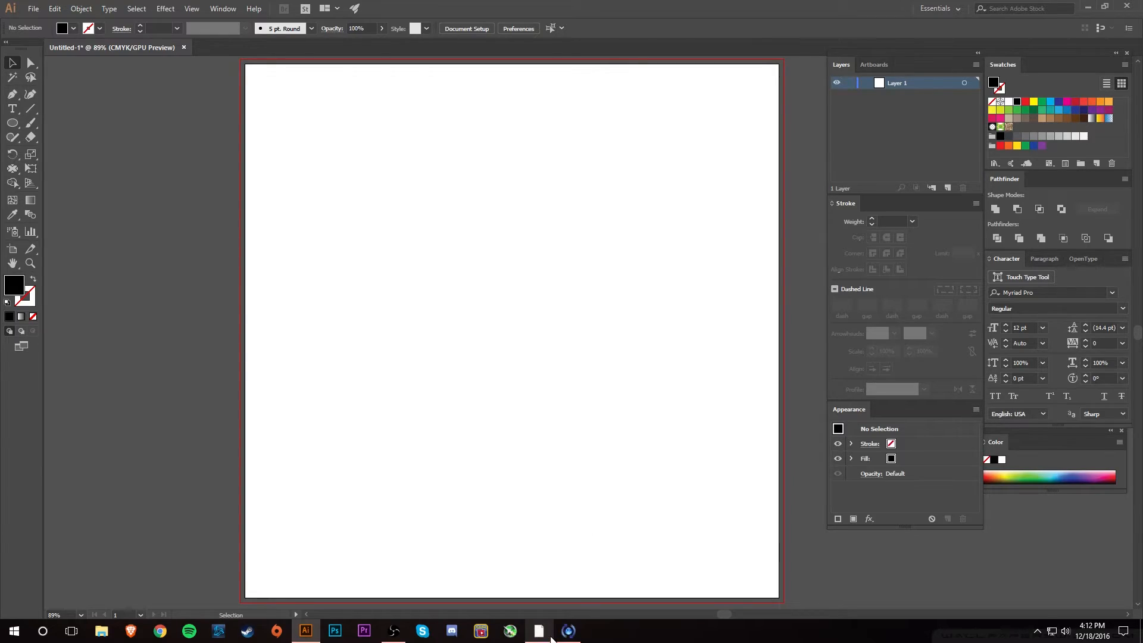
# Step: Review the starburst reference images, then pick the Ellipse Tool for the black circle
pyautogui.click(159, 630)
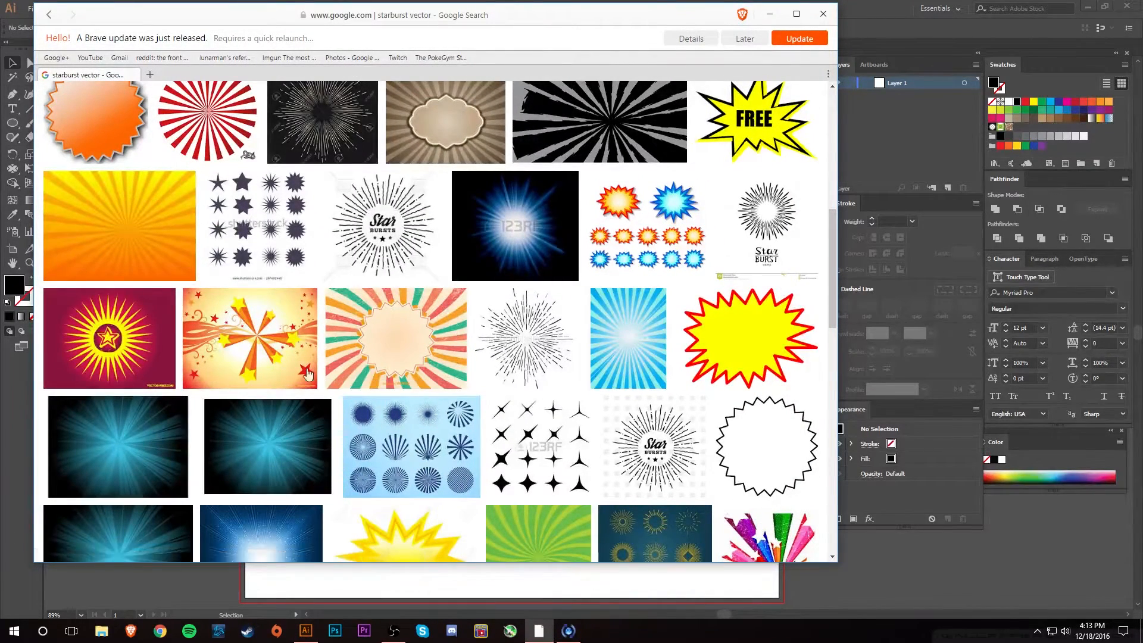
pyautogui.scroll(3)
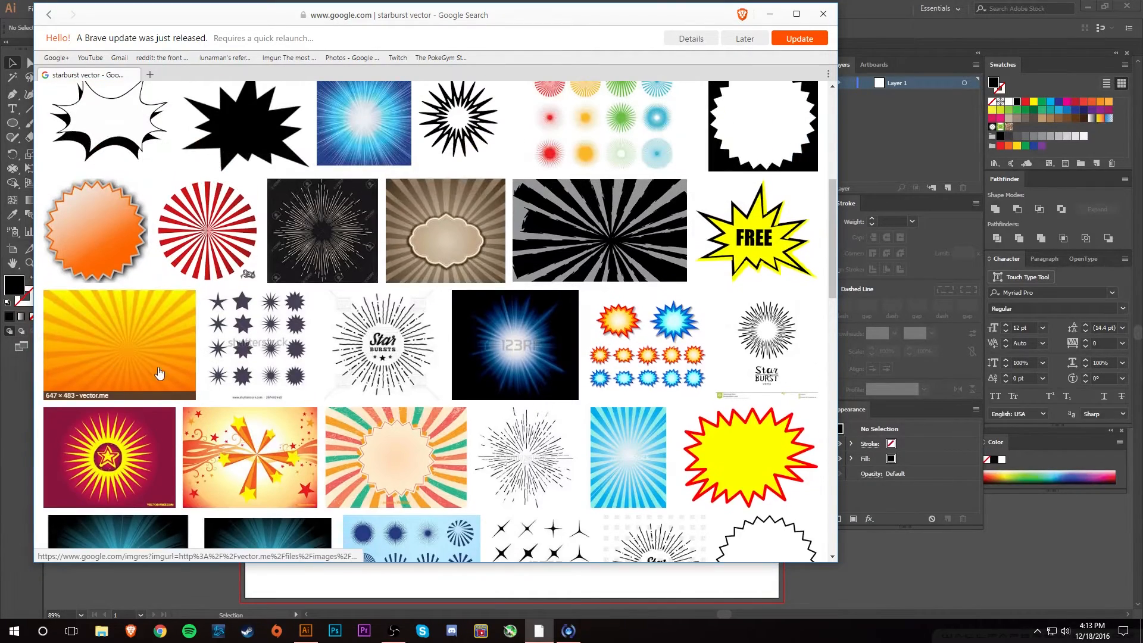
pyautogui.scroll(3)
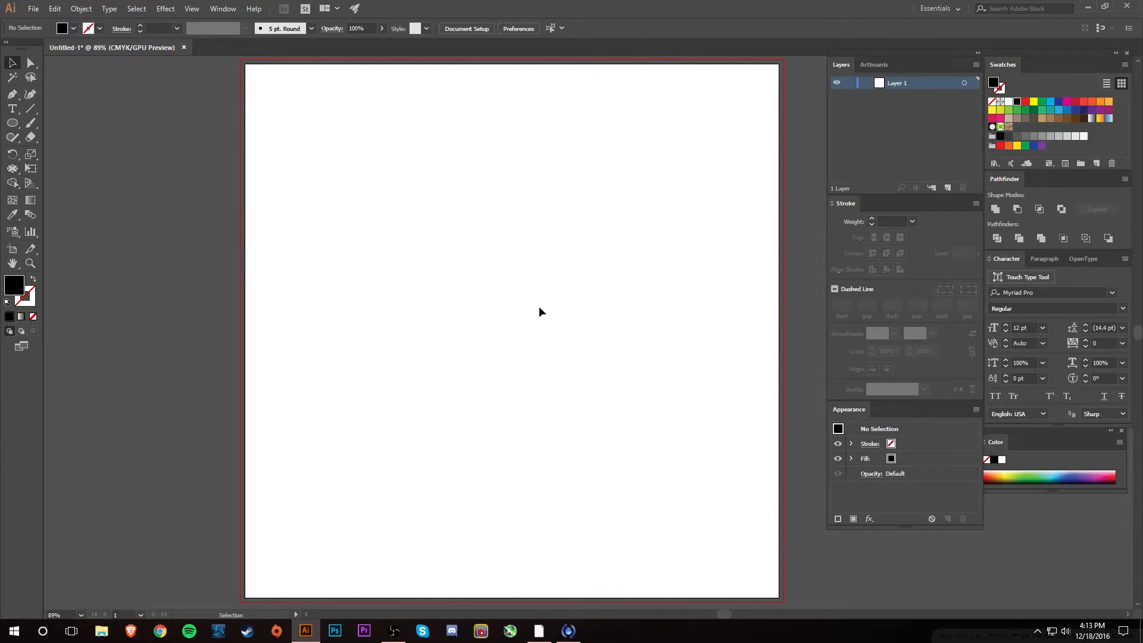
pyautogui.moveTo(477, 294)
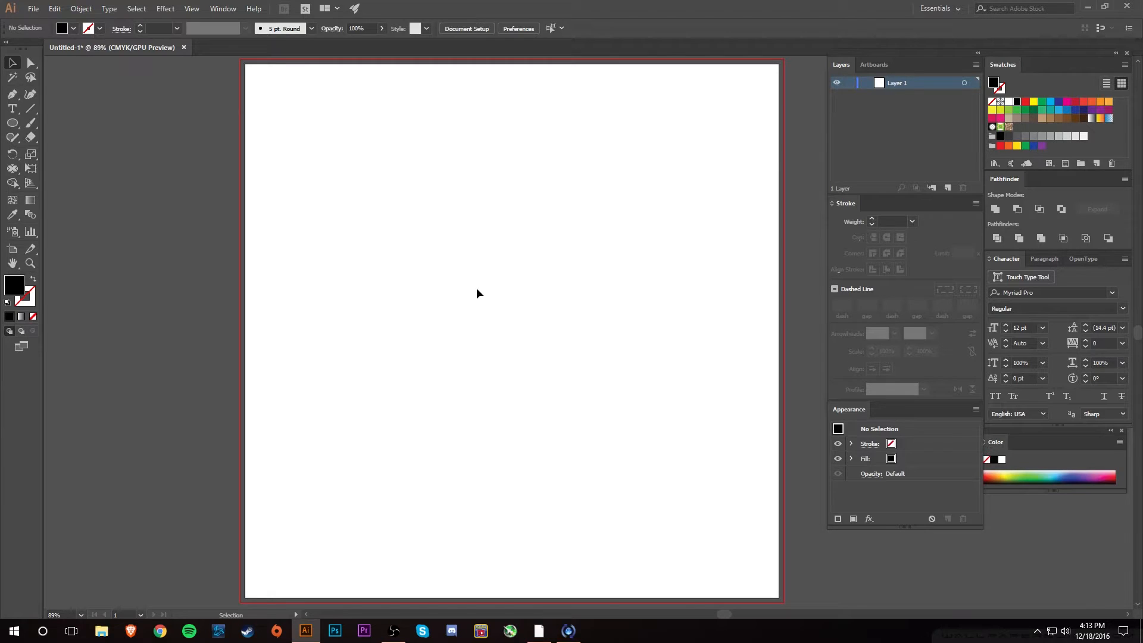
pyautogui.click(12, 123)
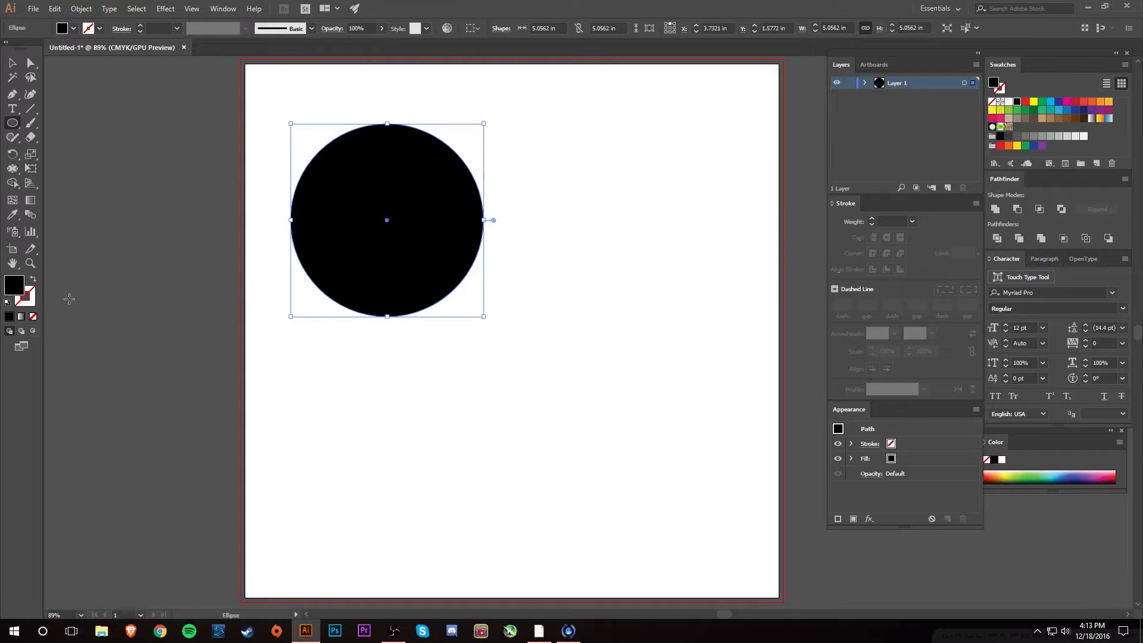
pyautogui.moveTo(48, 128)
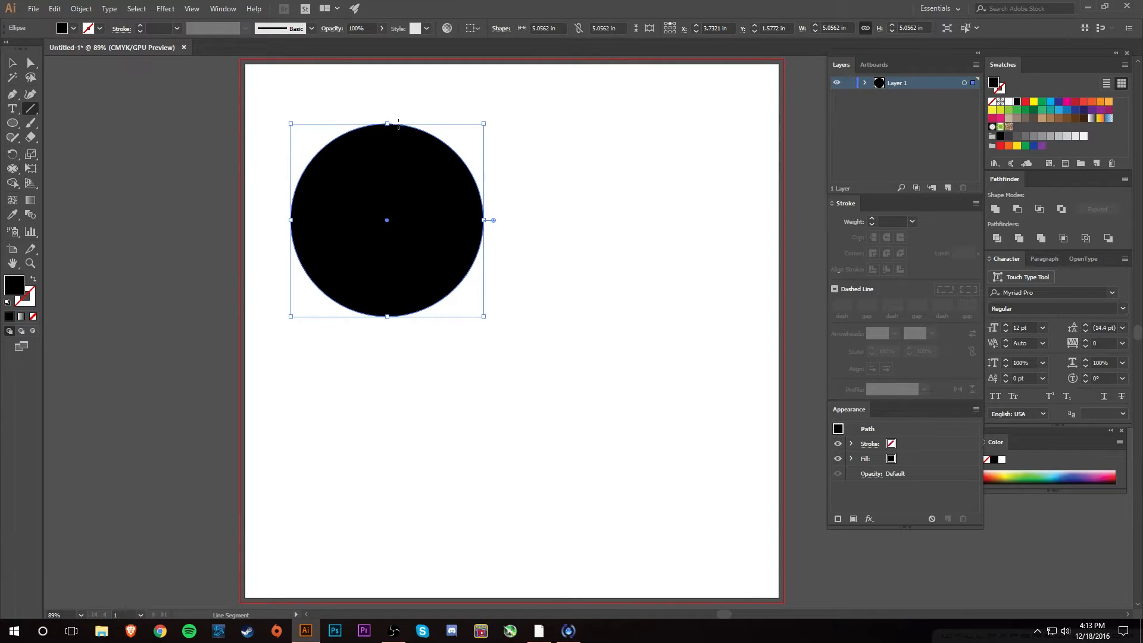
# Step: Draw a vertical line through the circle's centre with a magenta 2 pt stroke
pyautogui.click(12, 64)
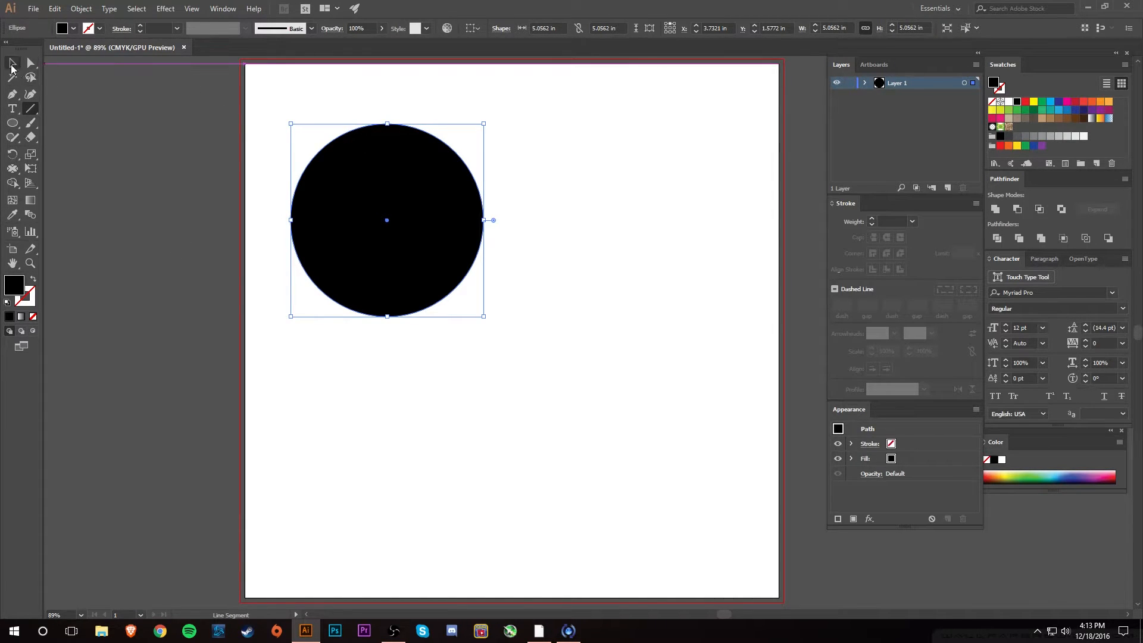
pyautogui.click(283, 170)
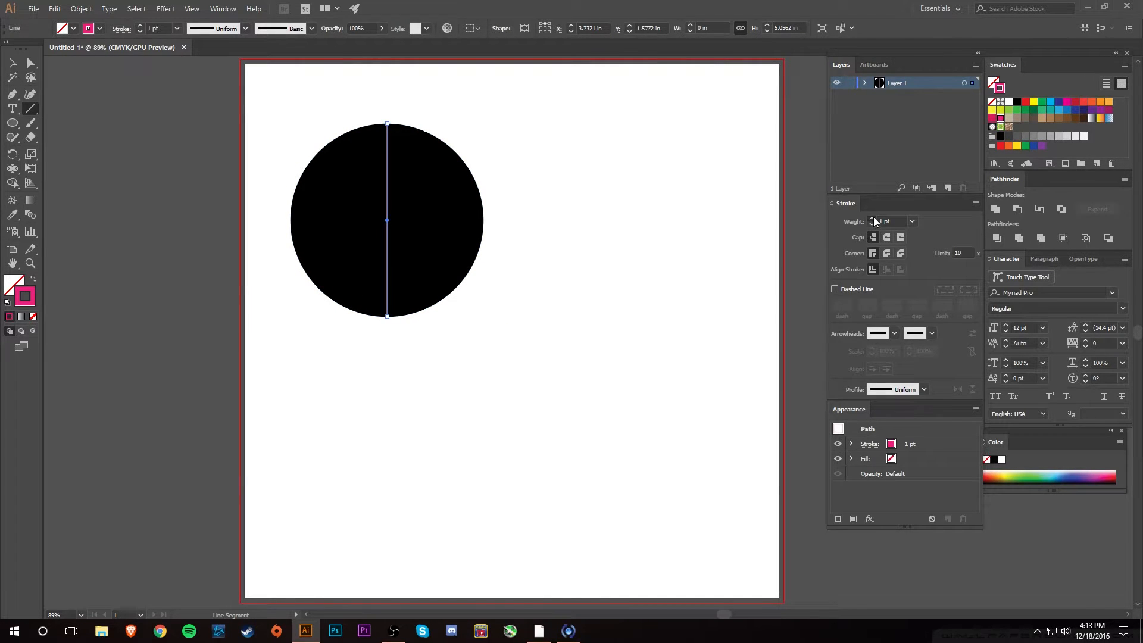
pyautogui.click(873, 219)
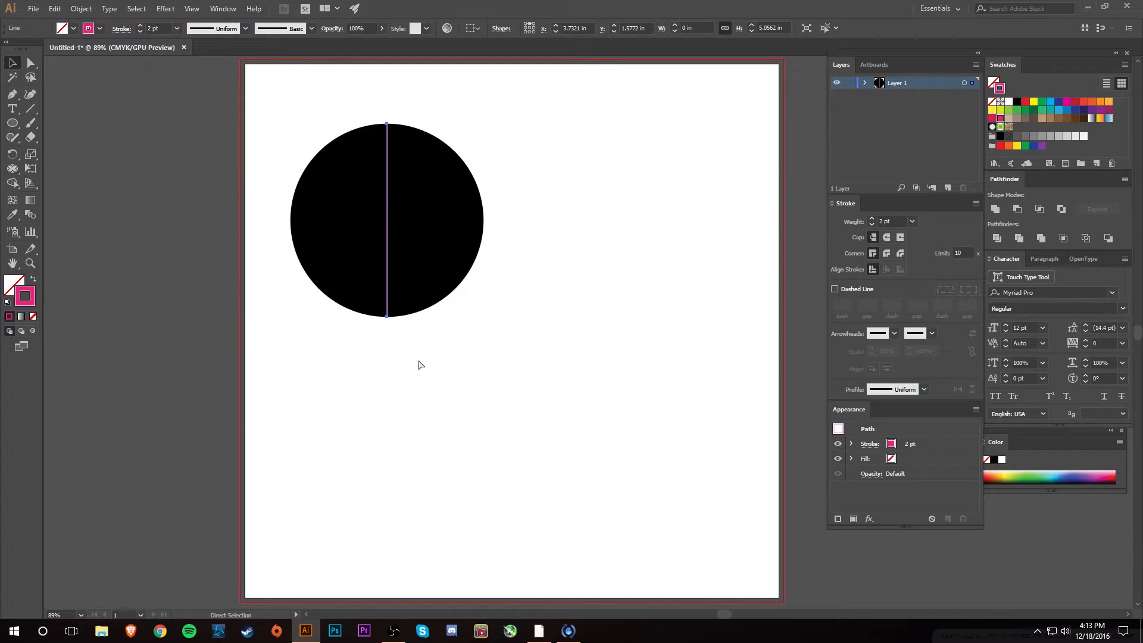
pyautogui.click(12, 63)
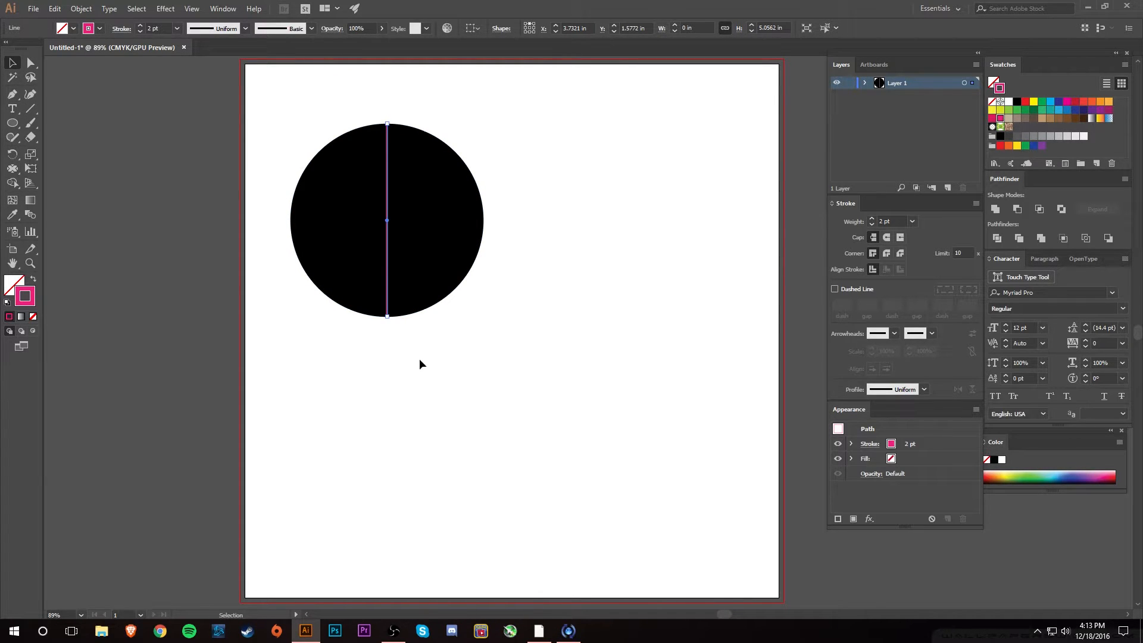
# Step: Rotate copies of the line by 90°, 45° and smaller angles to fill the circle
pyautogui.click(12, 78)
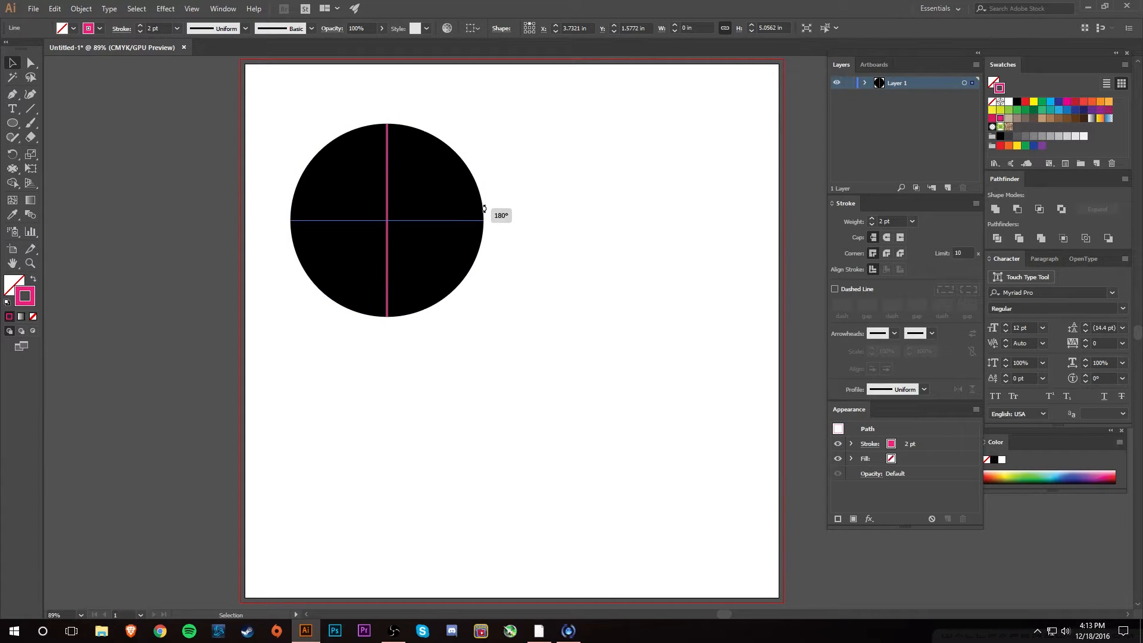
pyautogui.click(387, 220)
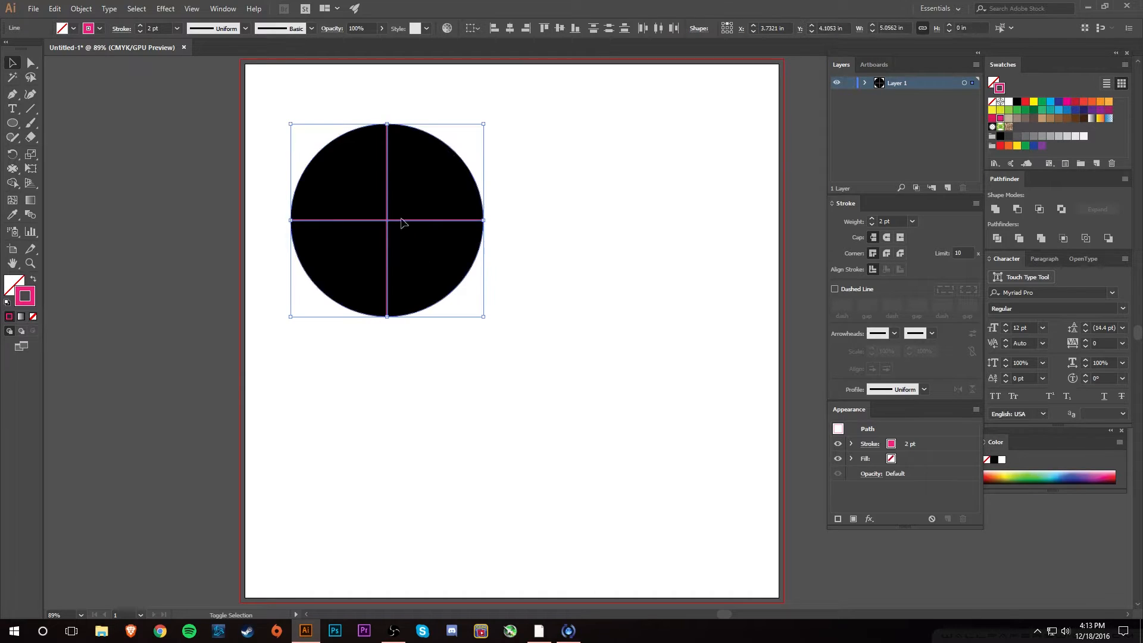
pyautogui.click(12, 76)
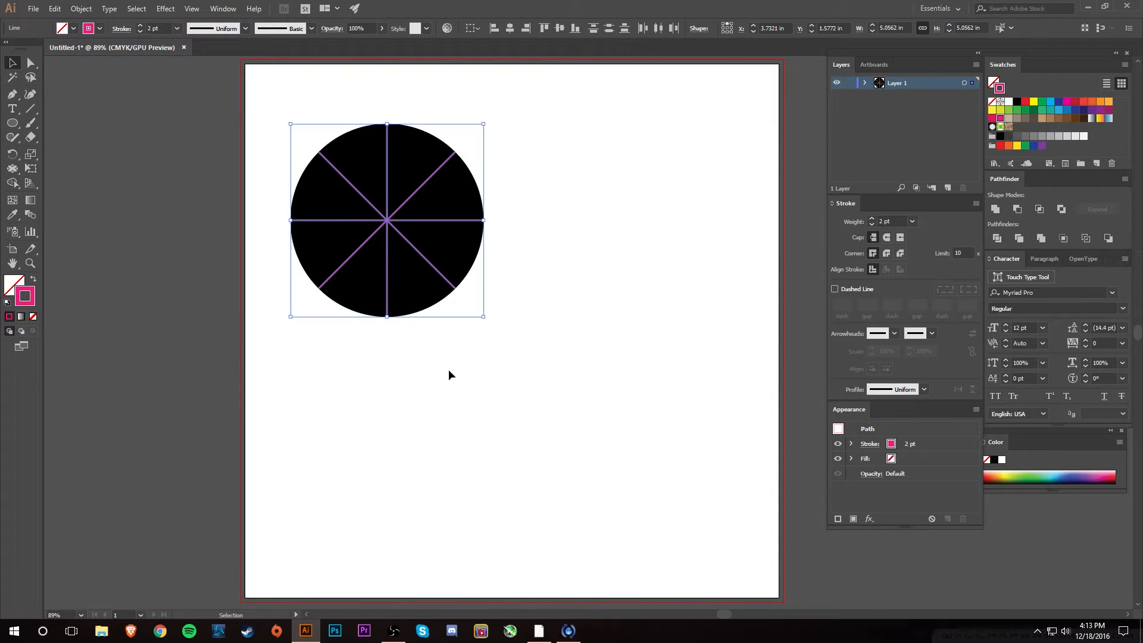
pyautogui.click(12, 75)
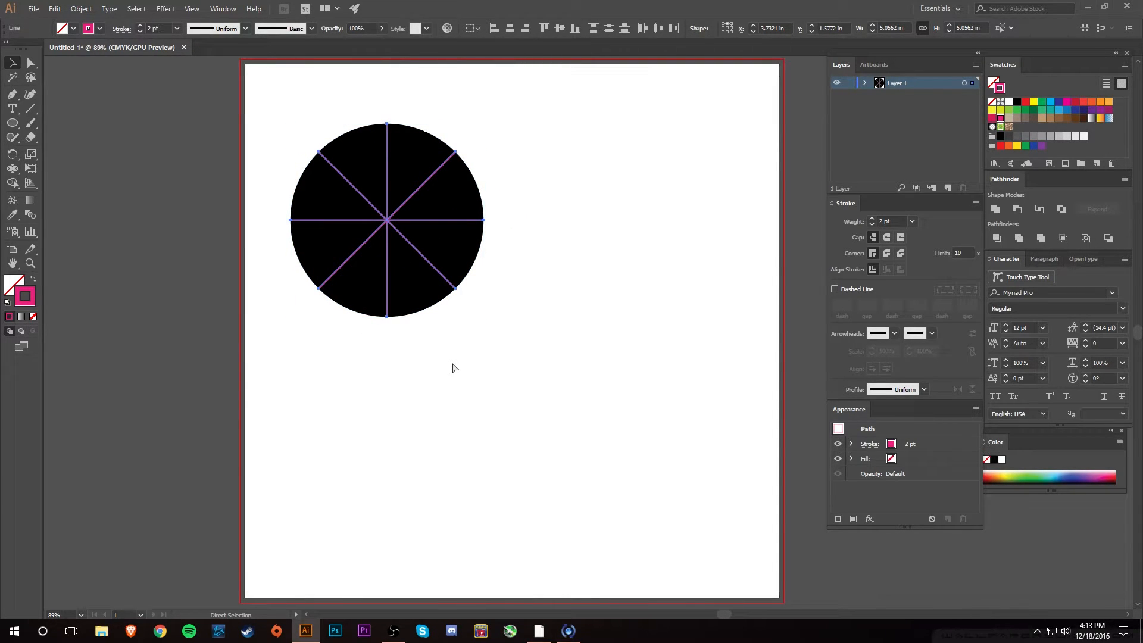
pyautogui.moveTo(454, 364)
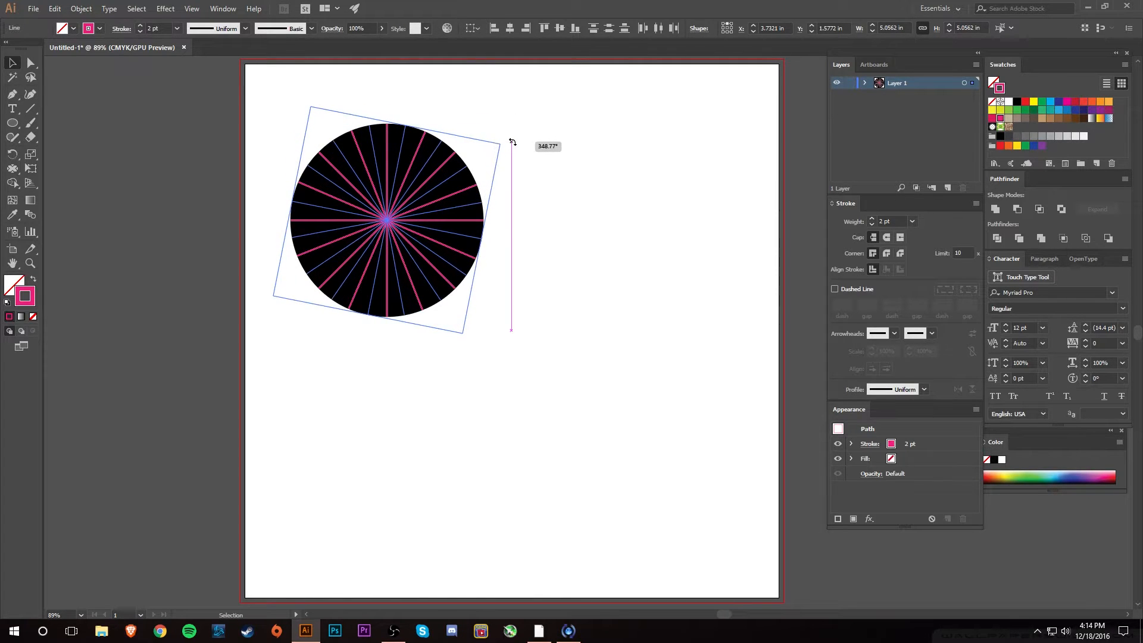
pyautogui.click(264, 150)
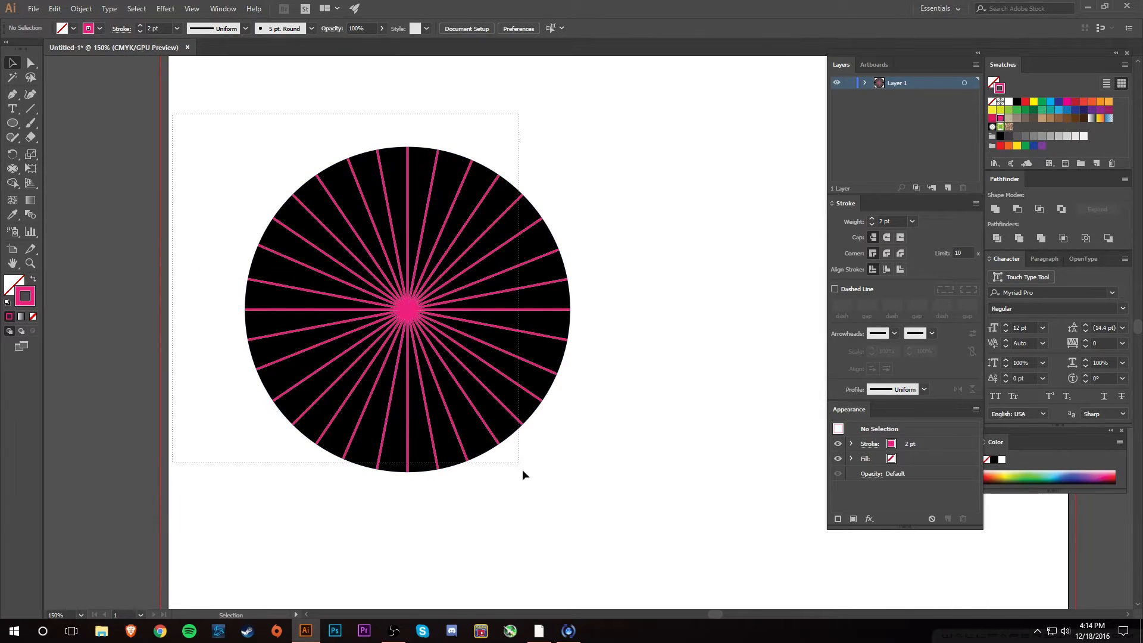
# Step: Select the circle with all its spokes and open the Shape Builder flyout
pyautogui.click(408, 309)
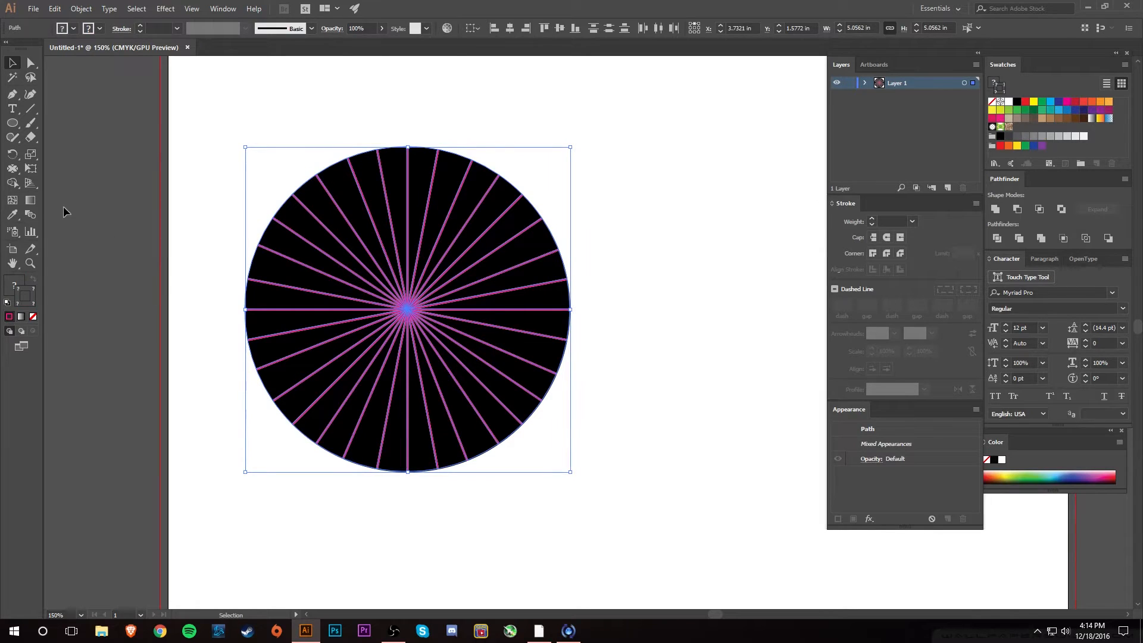
pyautogui.moveTo(12, 183)
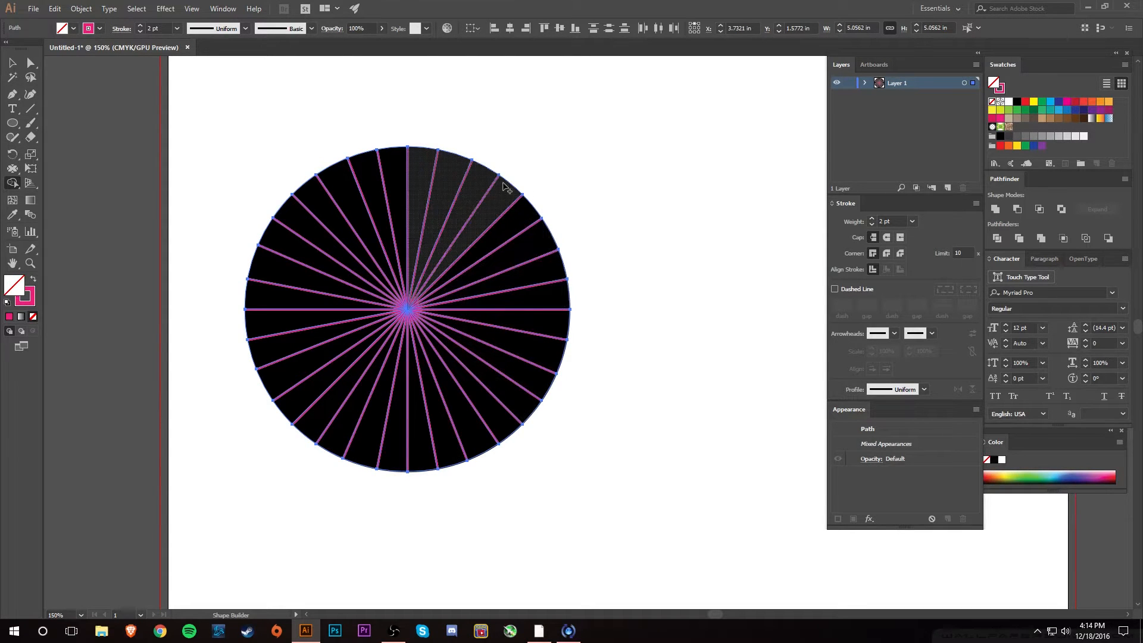
pyautogui.click(13, 182)
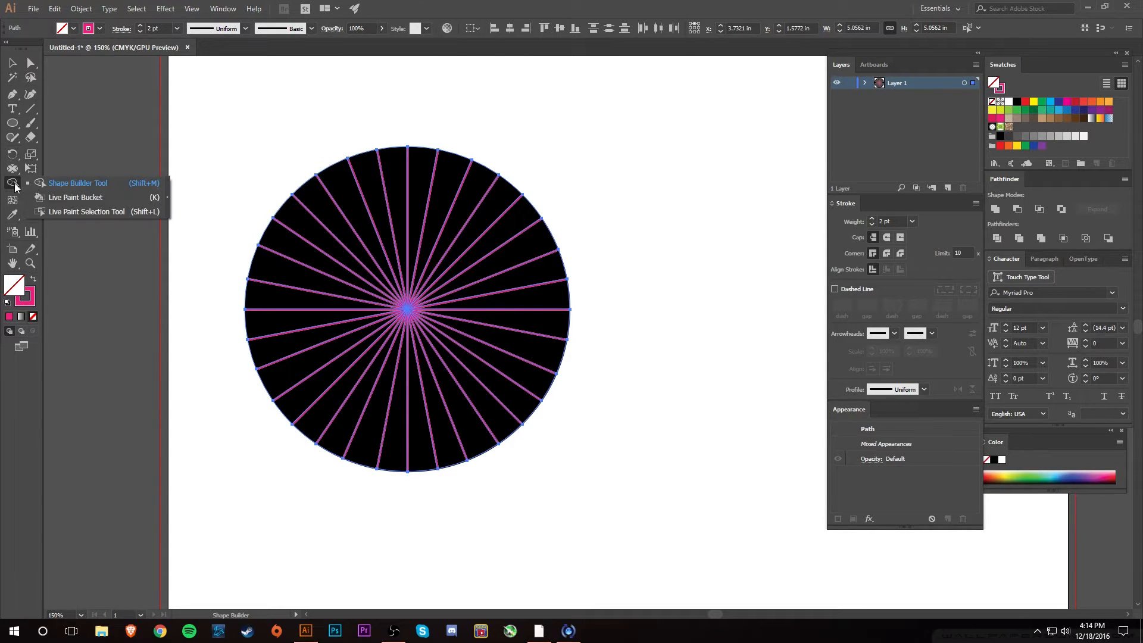
# Step: With the Live Paint Bucket, fill every other black wedge white
pyautogui.click(75, 197)
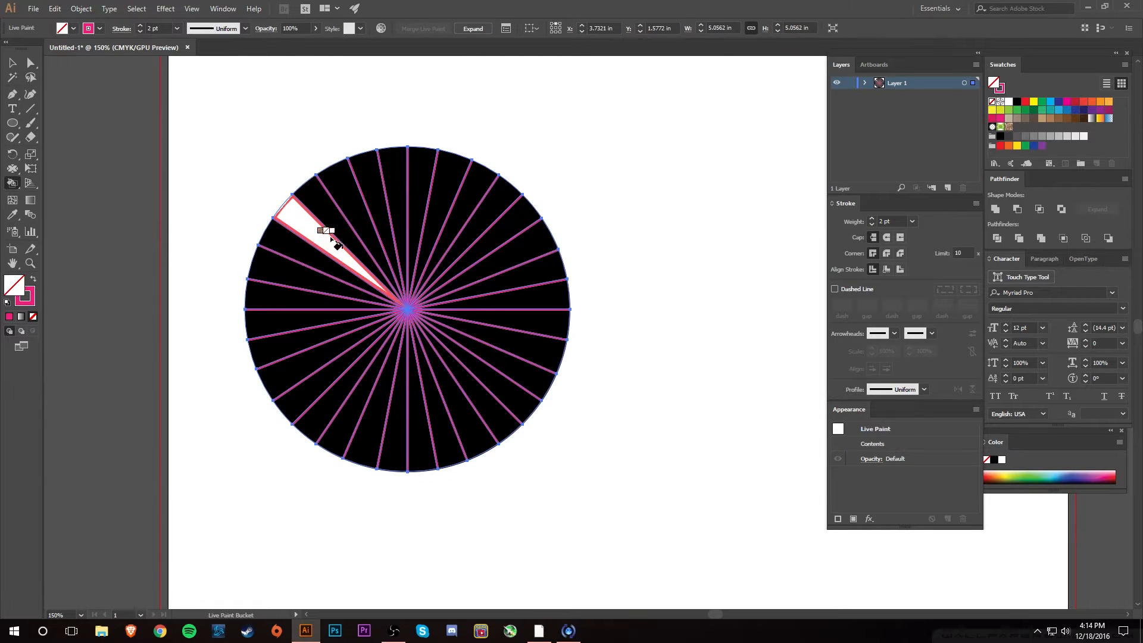
pyautogui.click(394, 182)
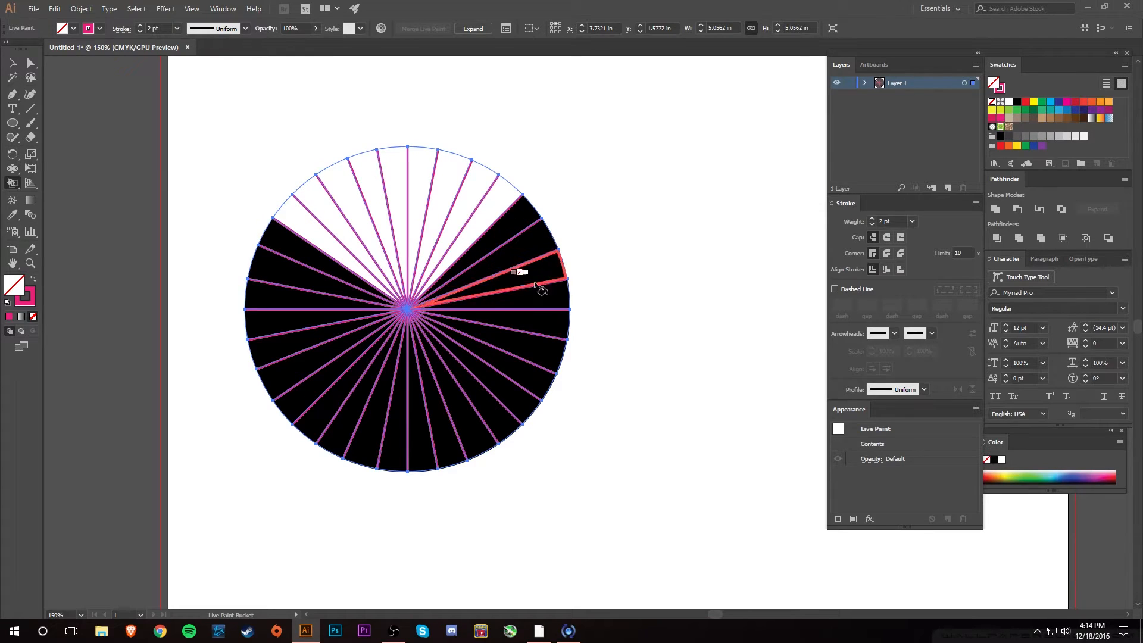
pyautogui.click(514, 271)
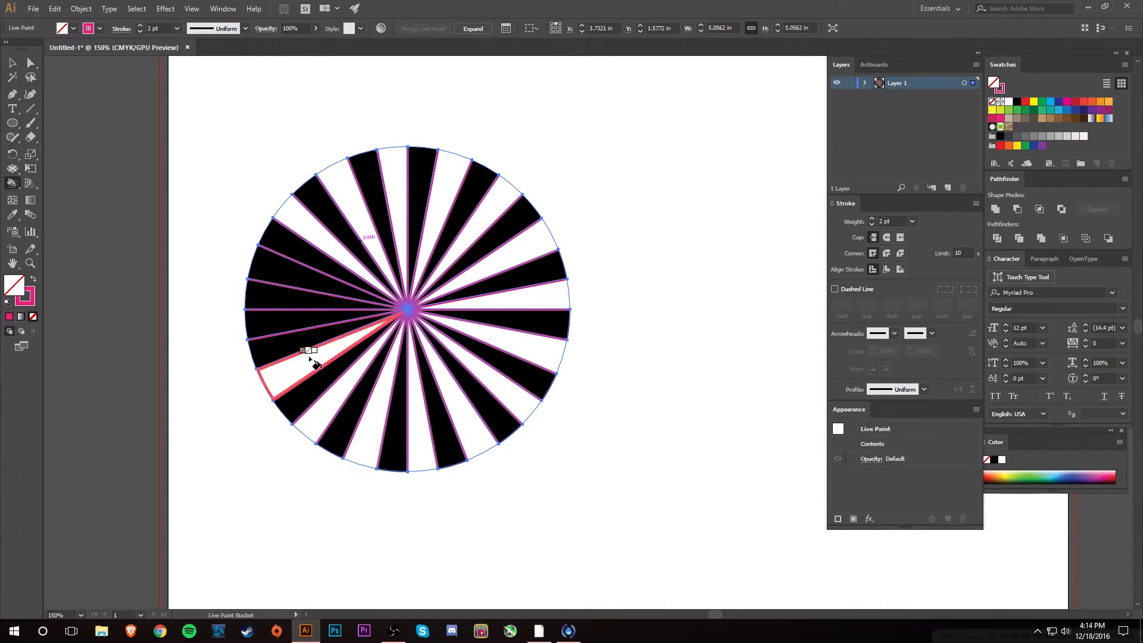
pyautogui.click(291, 358)
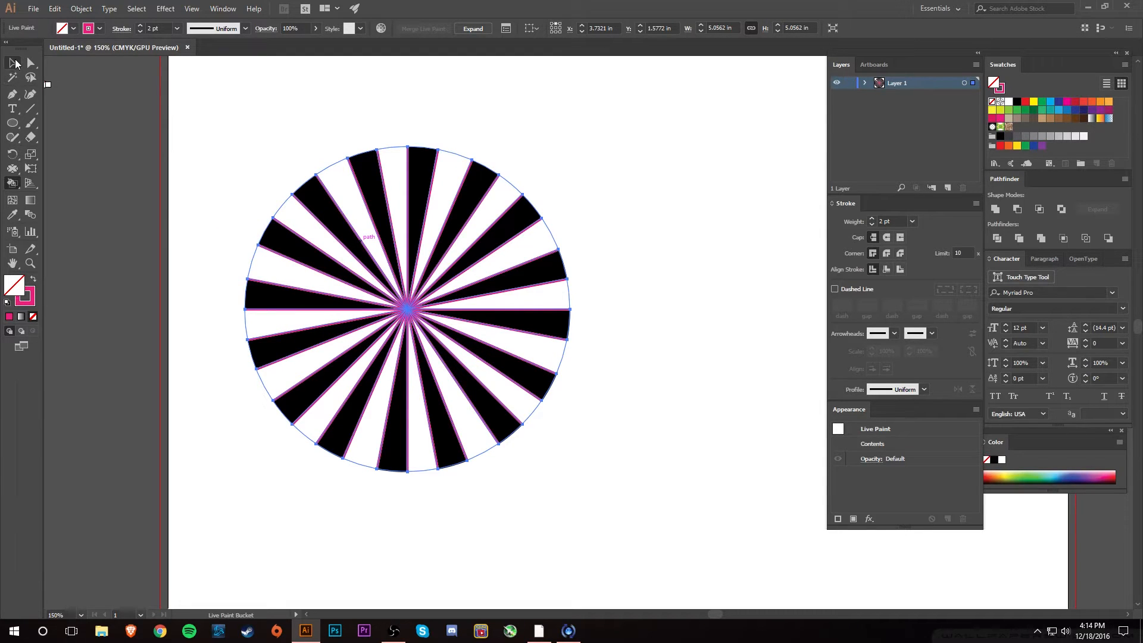
# Step: Select the Live Paint group and set its stroke to None
pyautogui.click(12, 64)
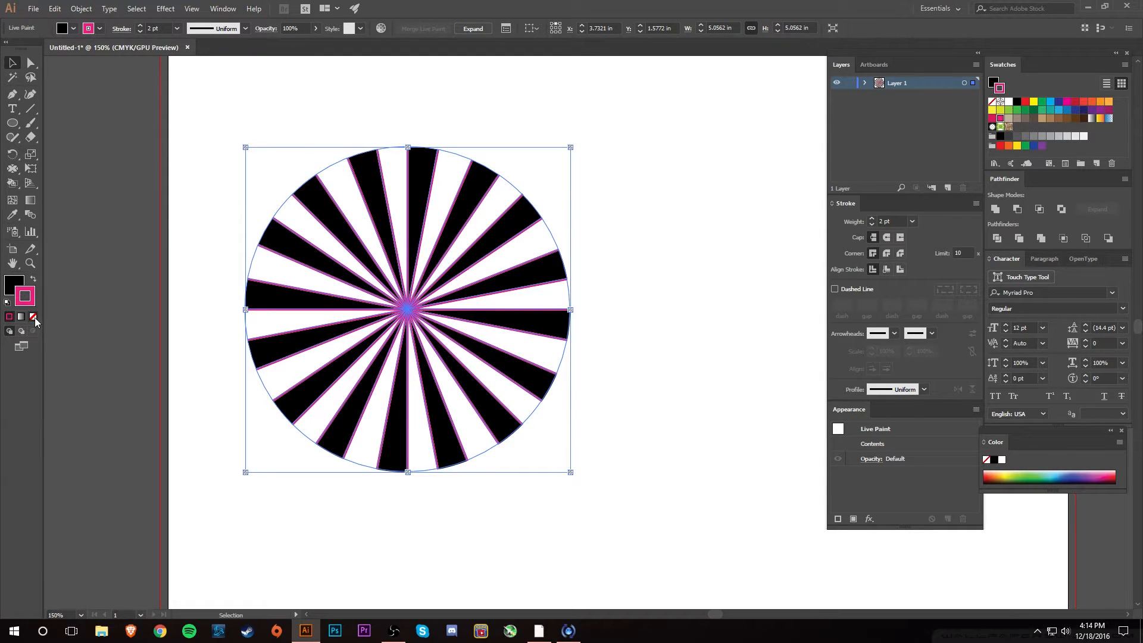
pyautogui.click(32, 316)
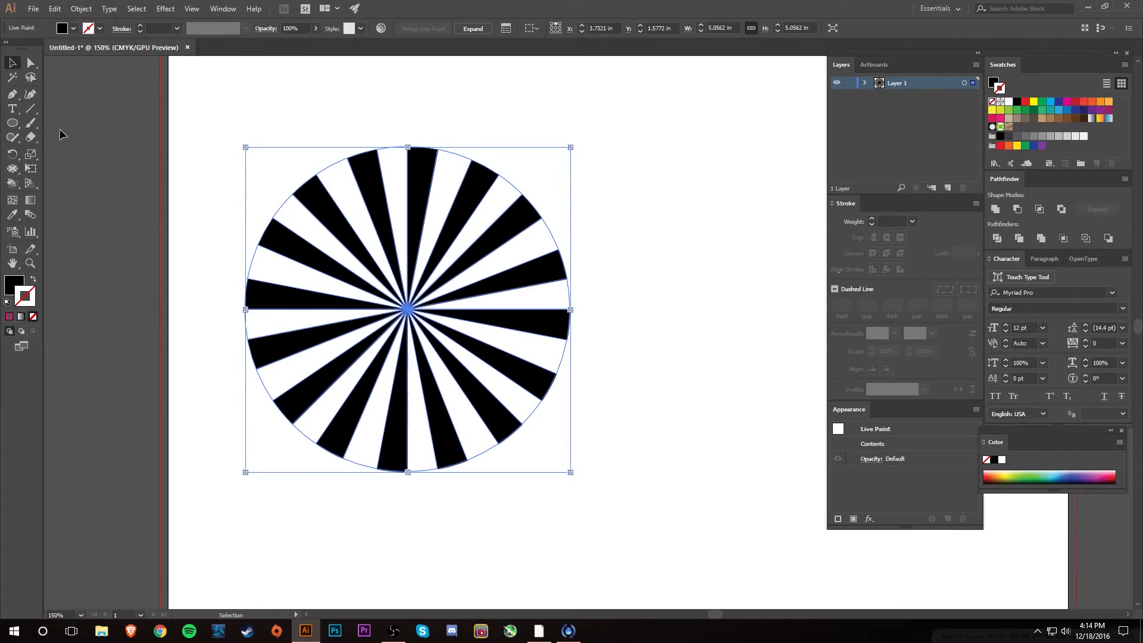
pyautogui.moveTo(241, 142)
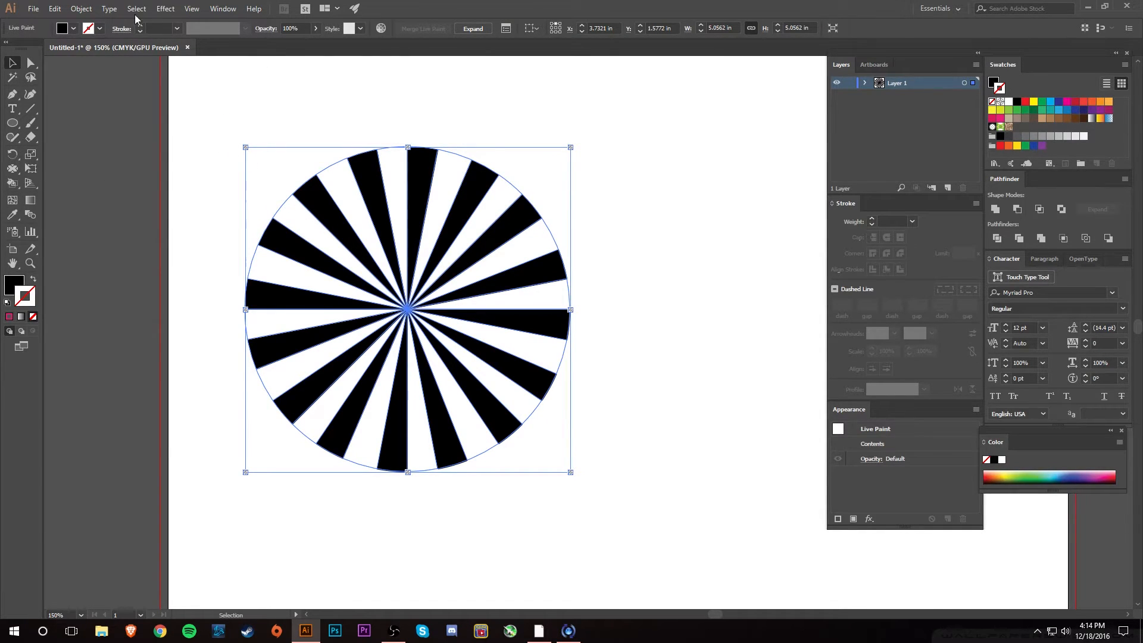
# Step: Expand the Live Paint sunburst with Object, Fill and Stroke checked
pyautogui.click(472, 29)
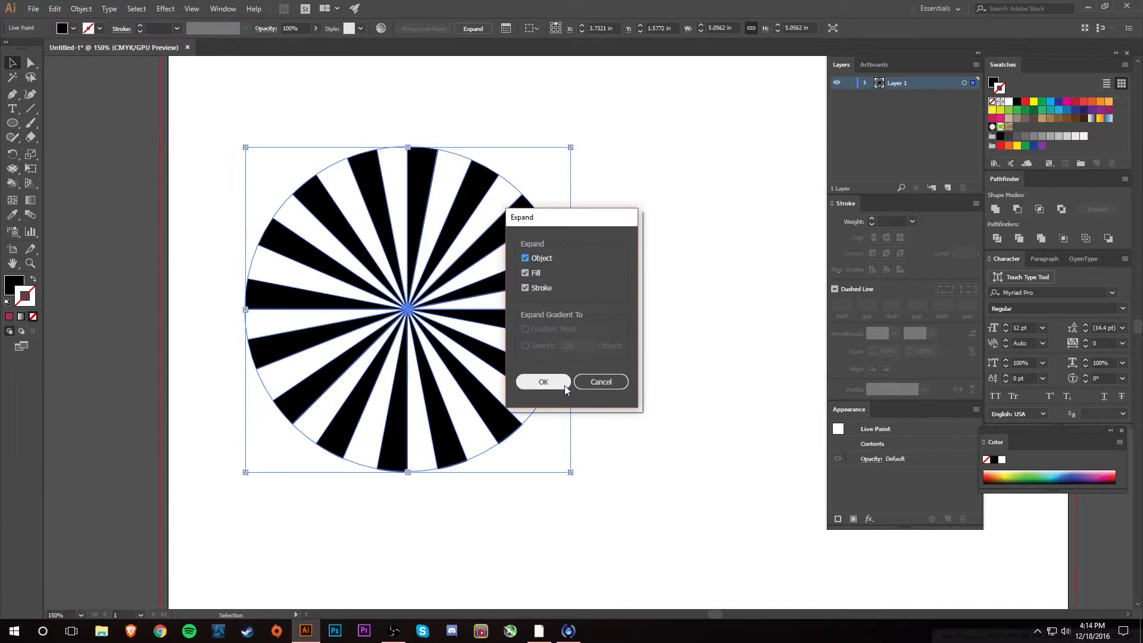
pyautogui.click(543, 381)
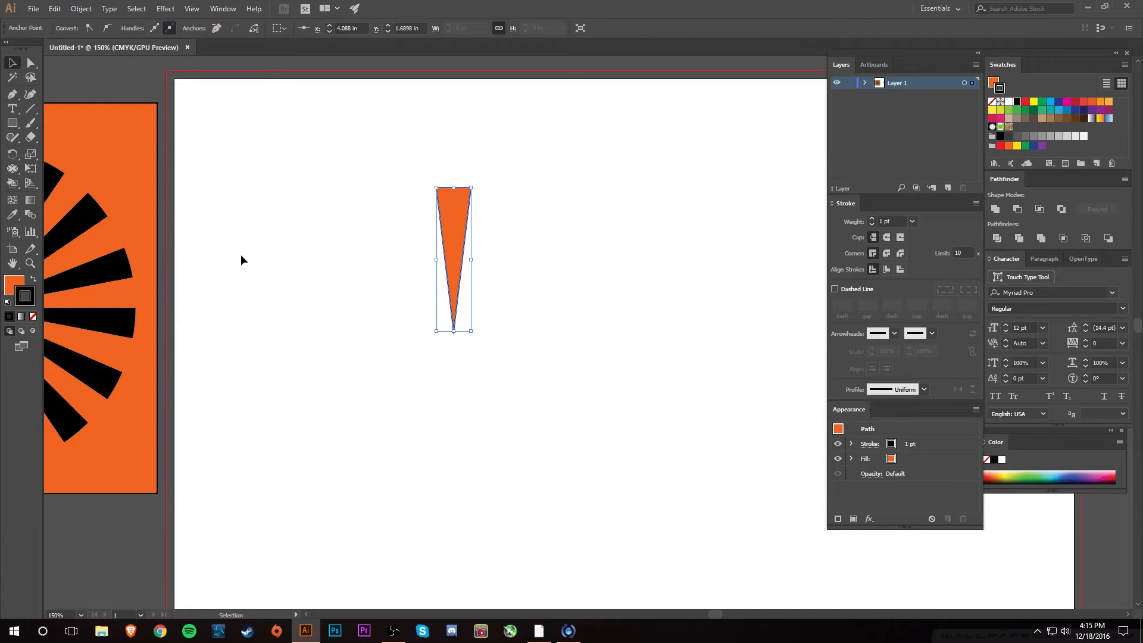
pyautogui.moveTo(11, 156)
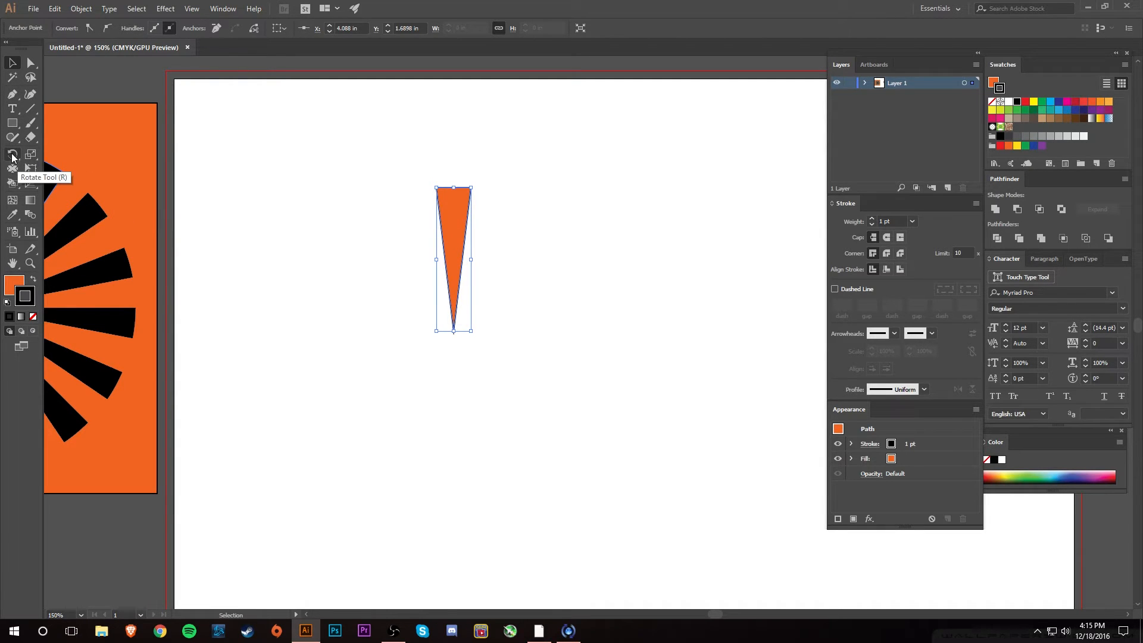
# Step: Choose the Rotate Tool for rotating the orange wedge
pyautogui.click(12, 155)
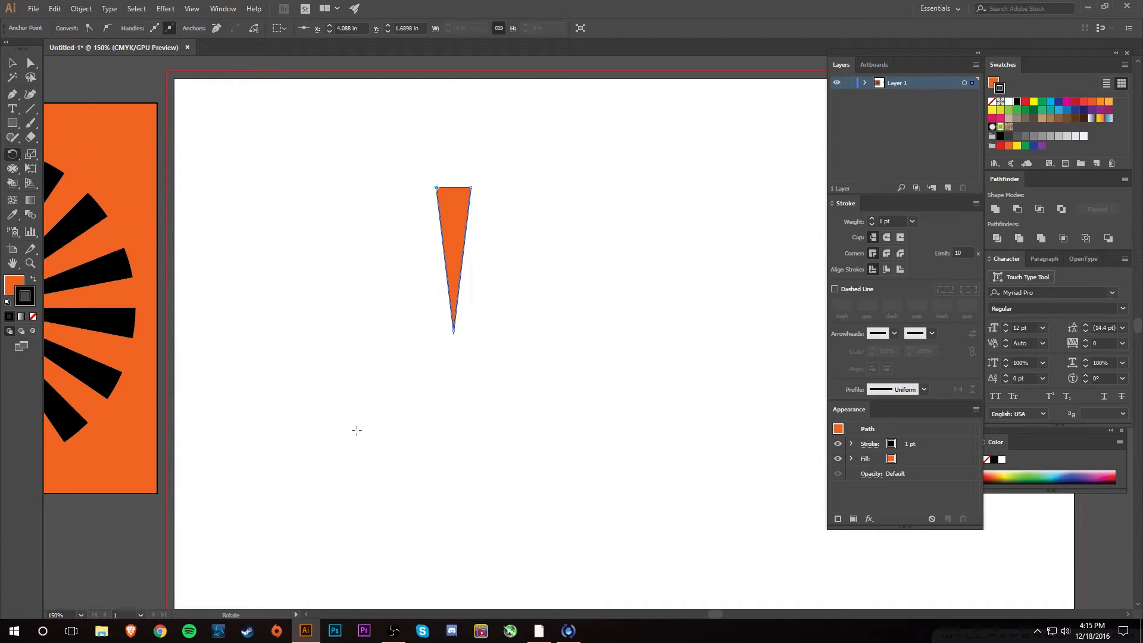
pyautogui.moveTo(393, 223)
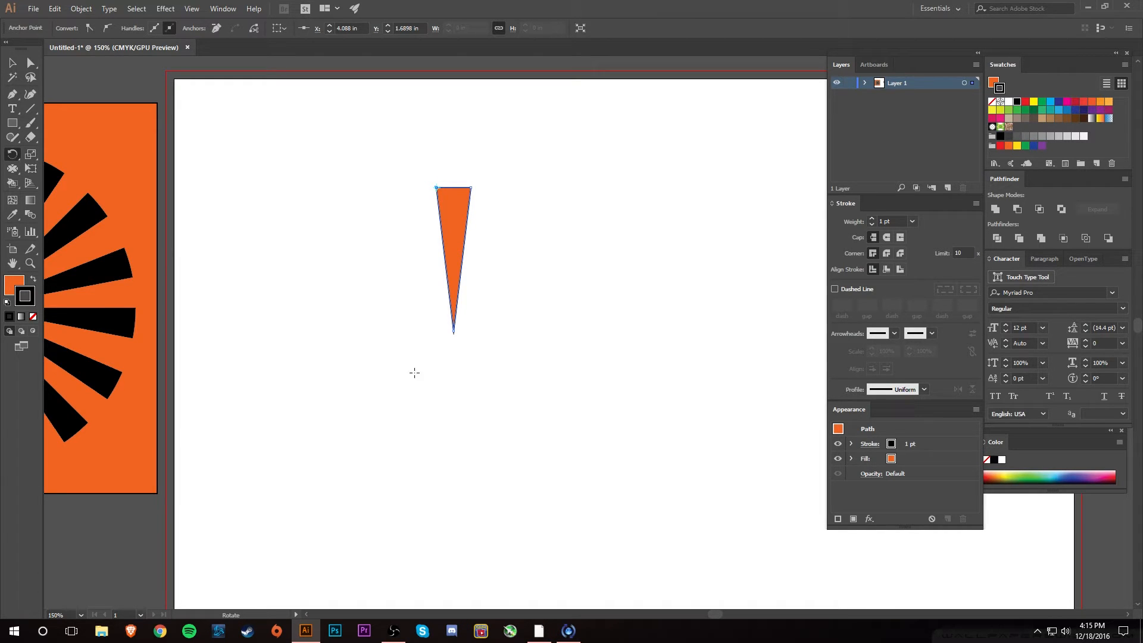
pyautogui.moveTo(437, 189)
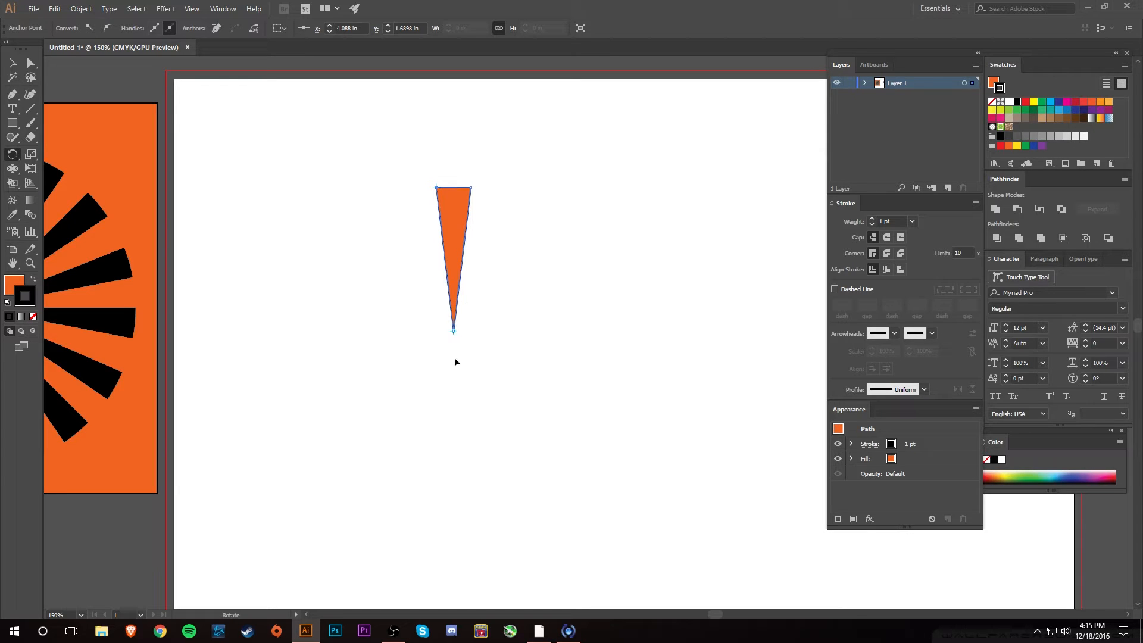
pyautogui.moveTo(457, 335)
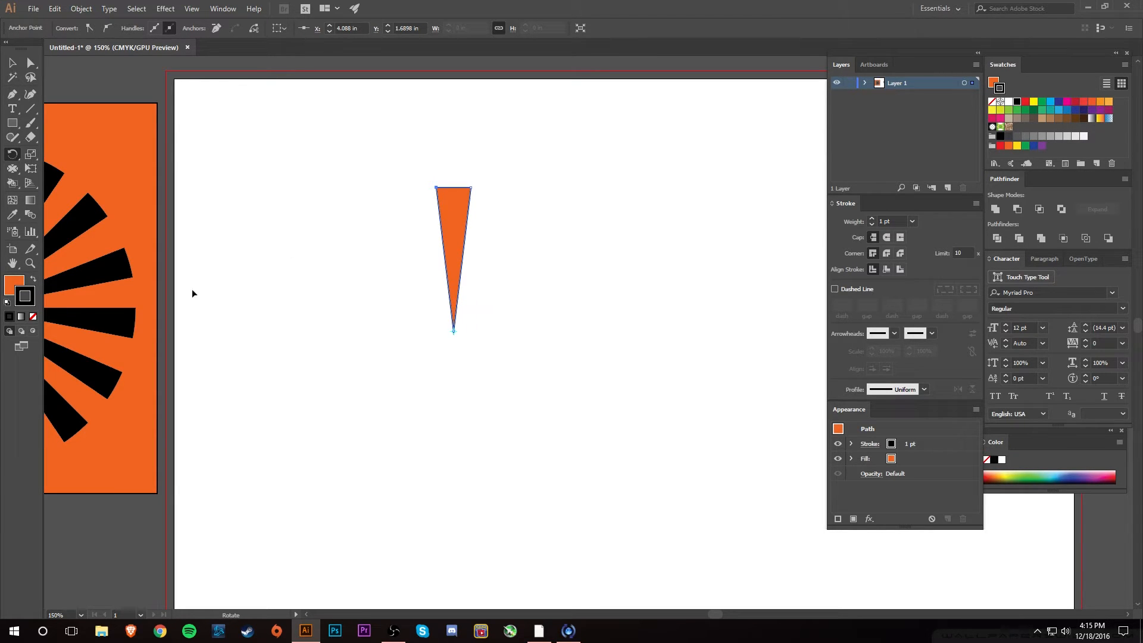
pyautogui.moveTo(488, 279)
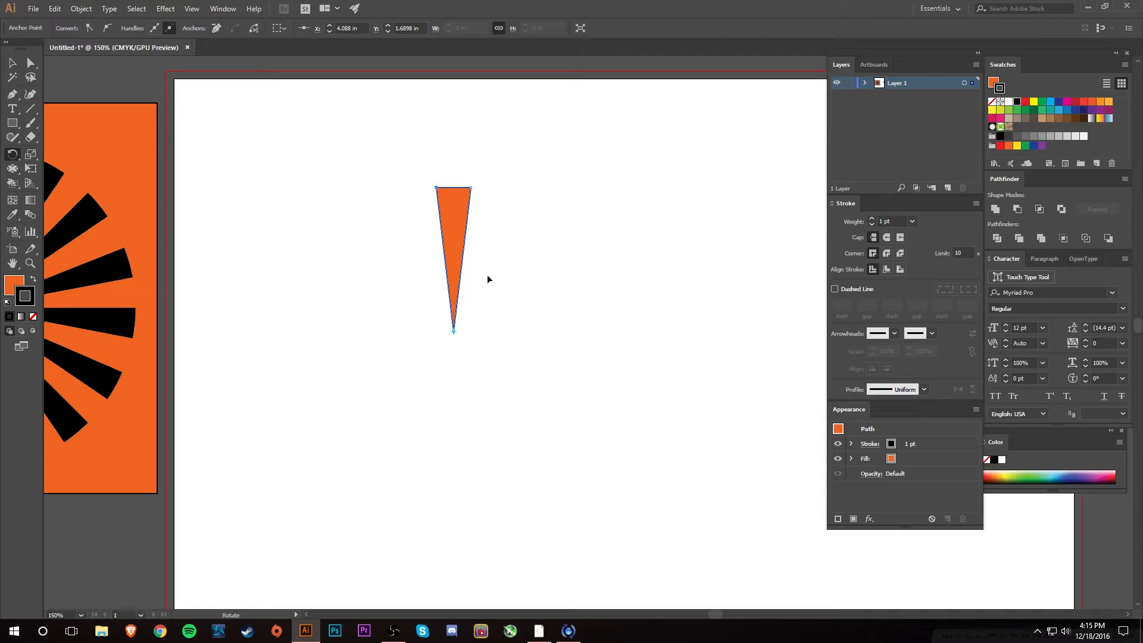
pyautogui.moveTo(460, 215)
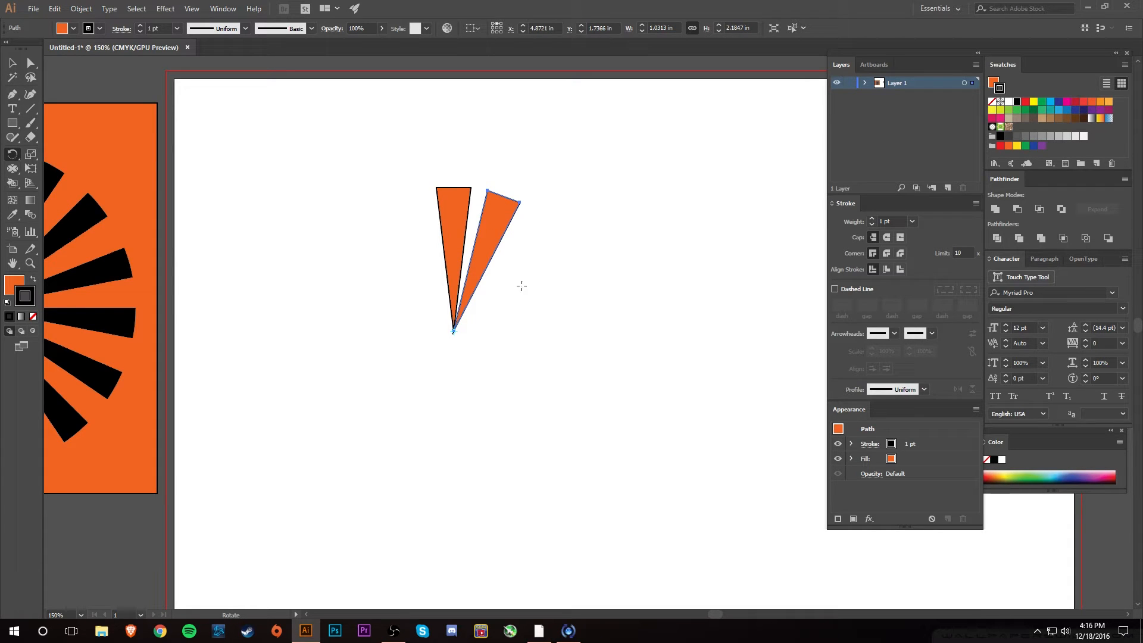
pyautogui.moveTo(535, 299)
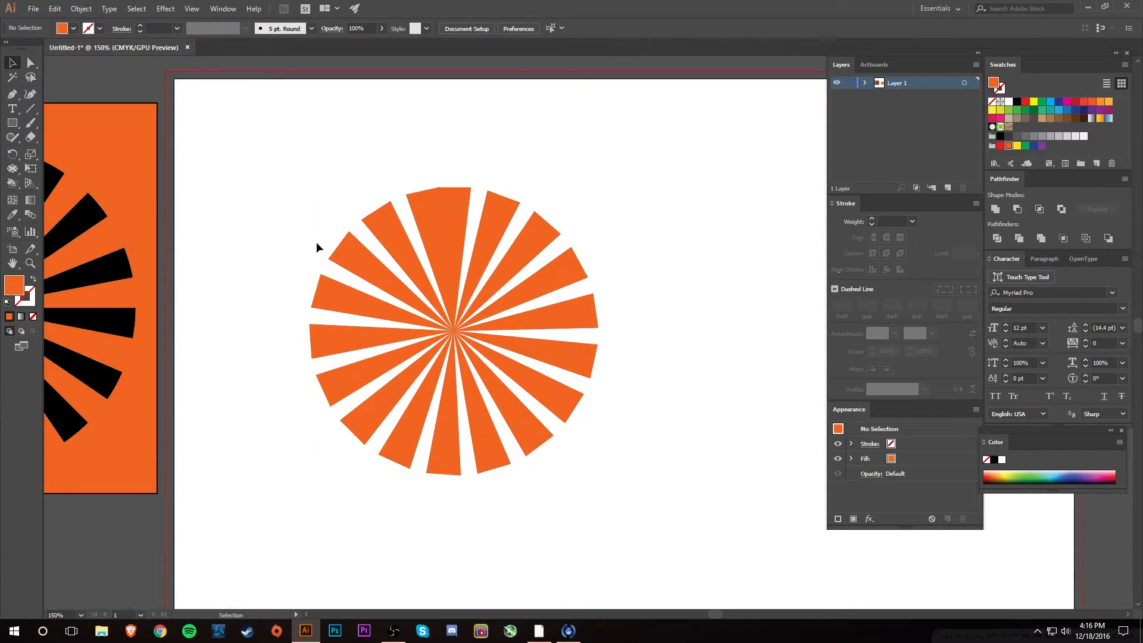
pyautogui.click(455, 327)
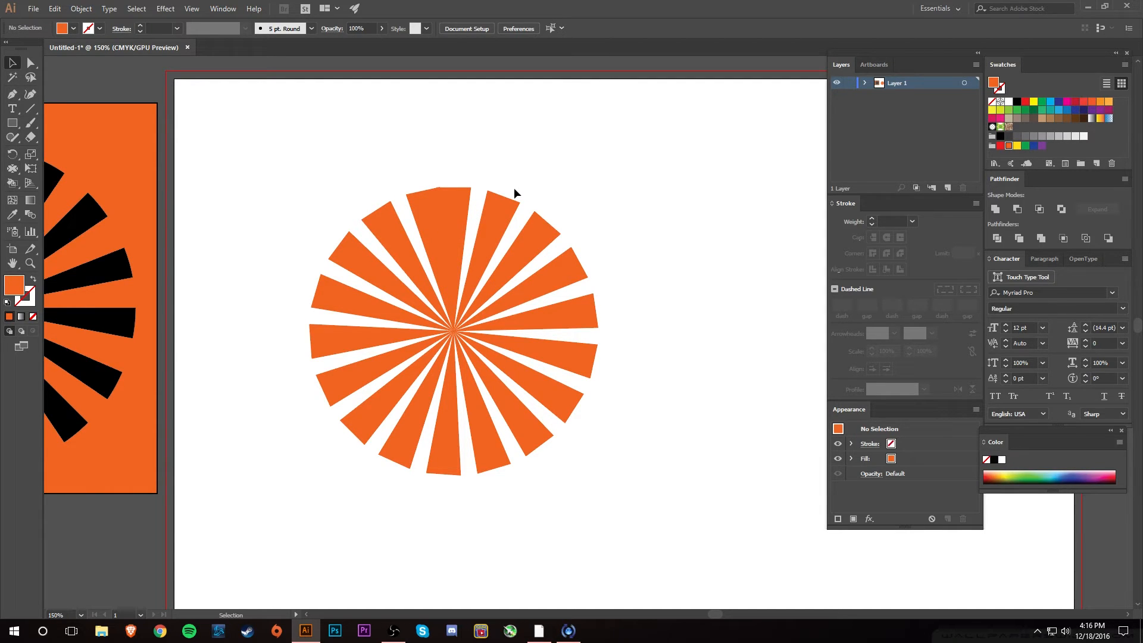
pyautogui.moveTo(376, 188)
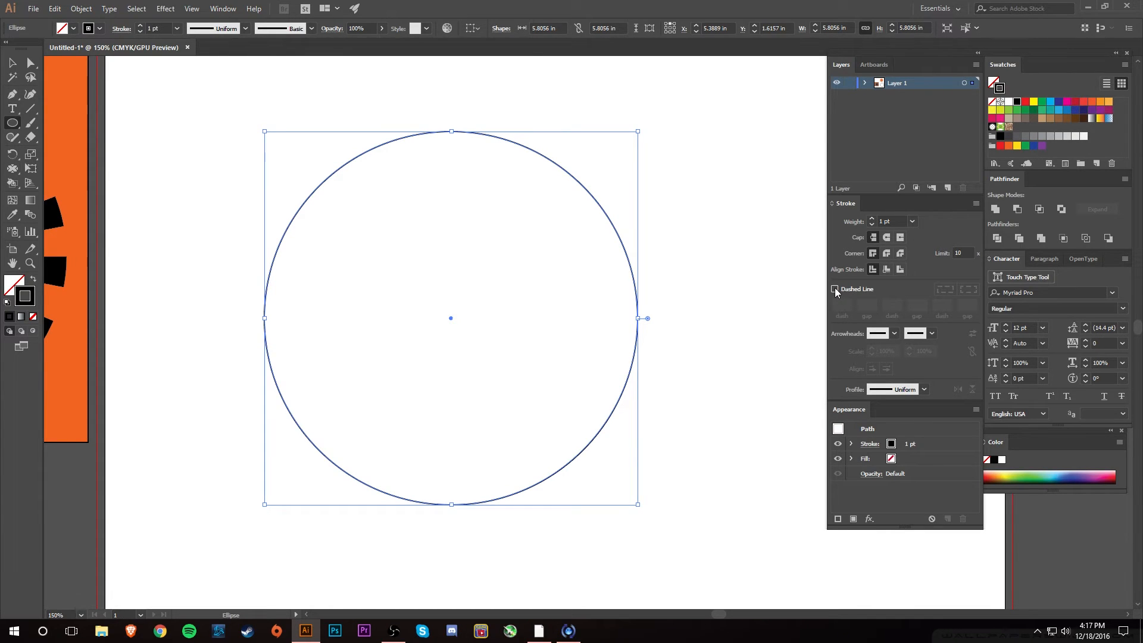
# Step: Turn on Dashed Line for the circle's stroke and select the stroke weight value
pyautogui.click(834, 288)
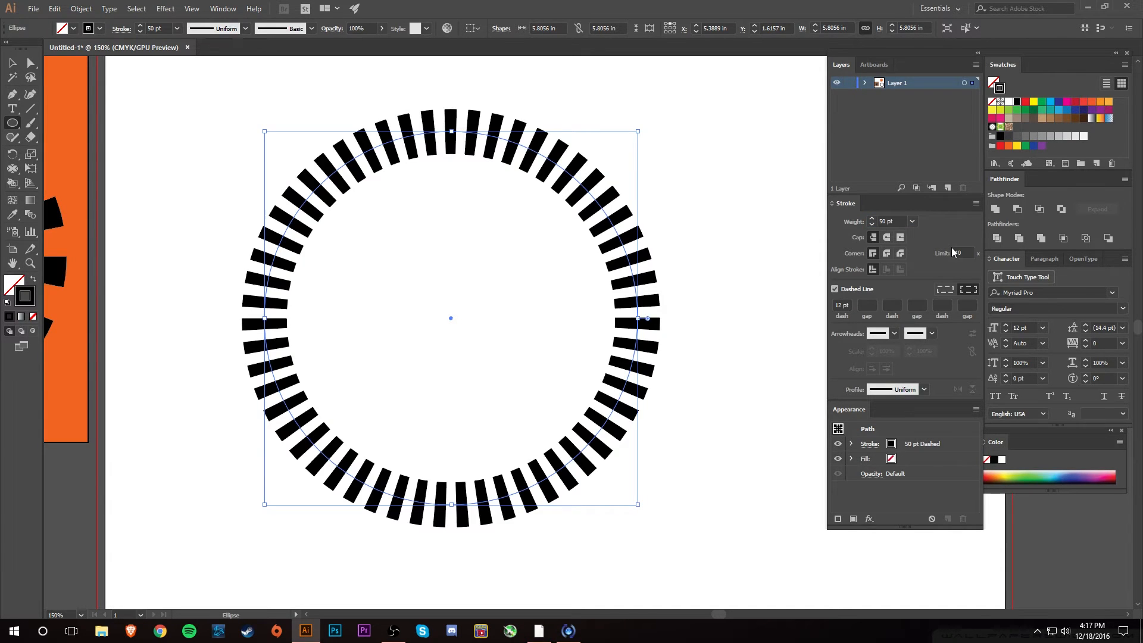
pyautogui.tripleClick(890, 221)
pyautogui.write('75')
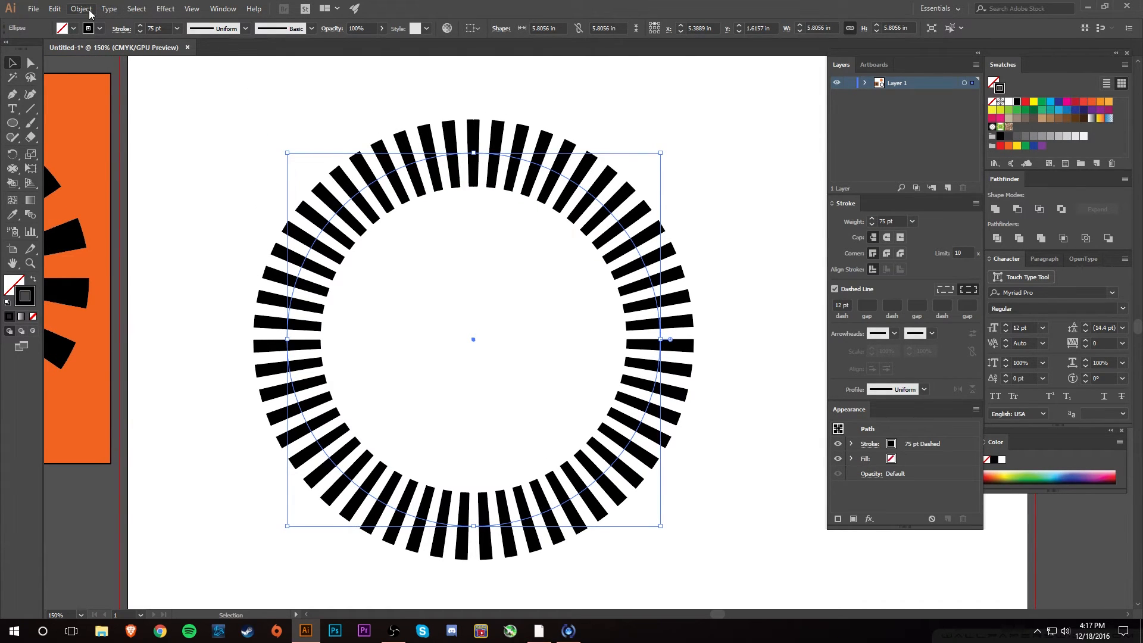
# Step: Apply Object > Expand Appearance, then Object > Expand, to outline the dashed stroke
pyautogui.click(81, 7)
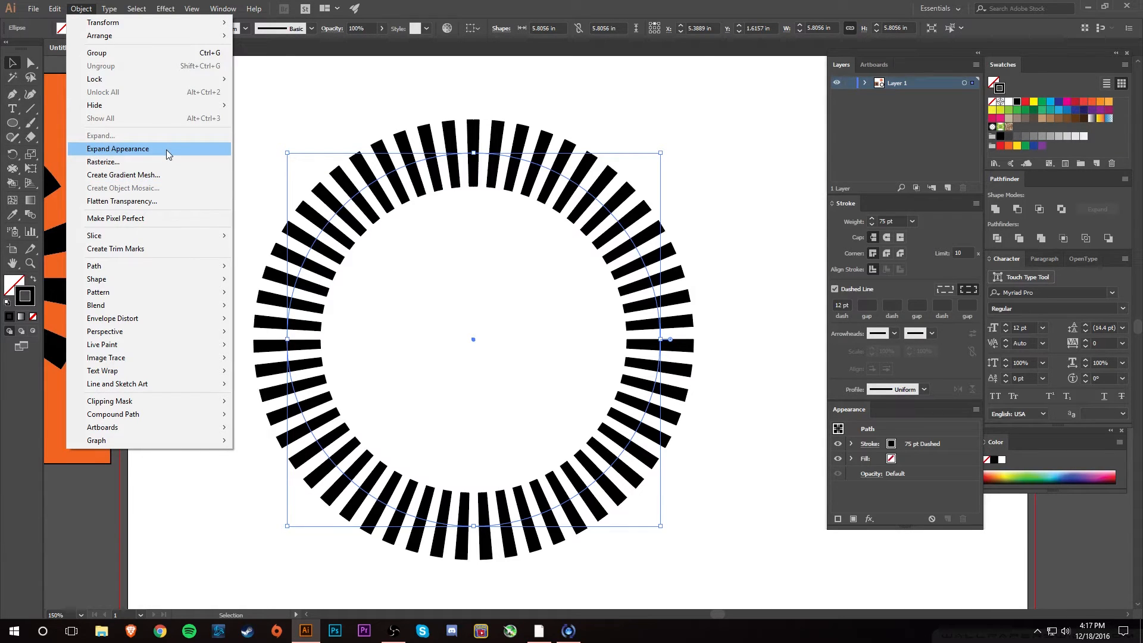
pyautogui.click(118, 148)
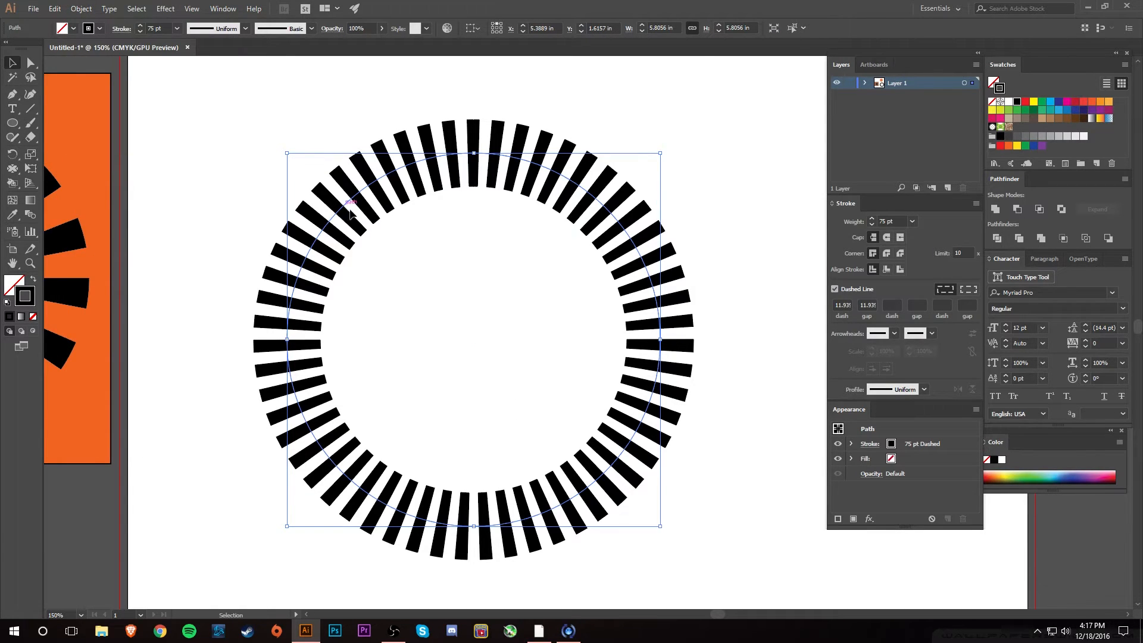
pyautogui.click(81, 8)
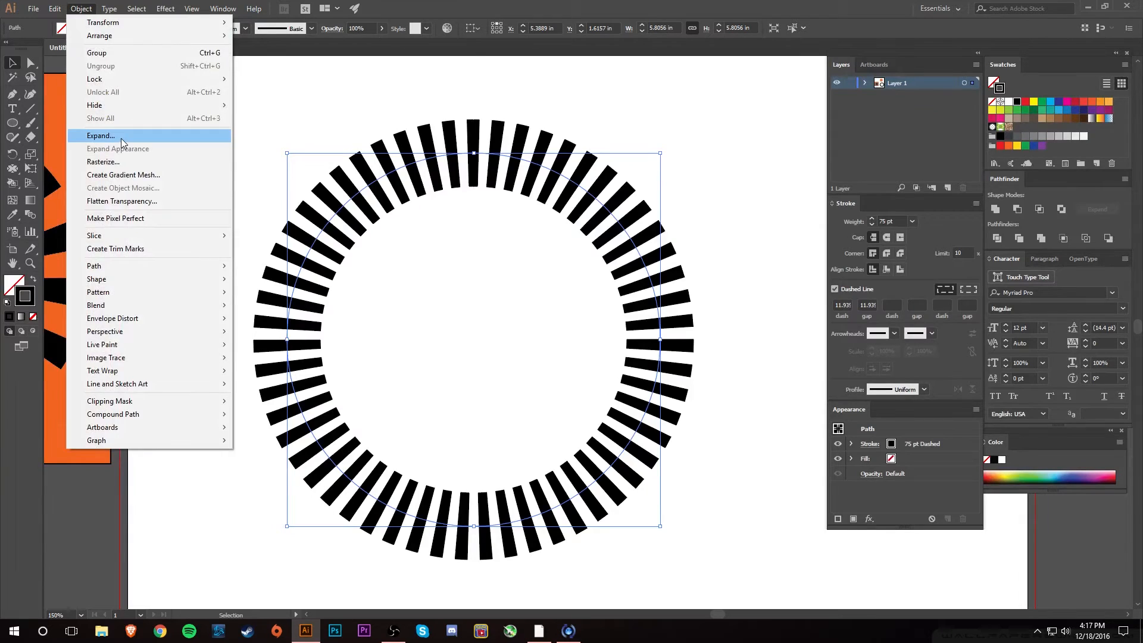
pyautogui.click(100, 136)
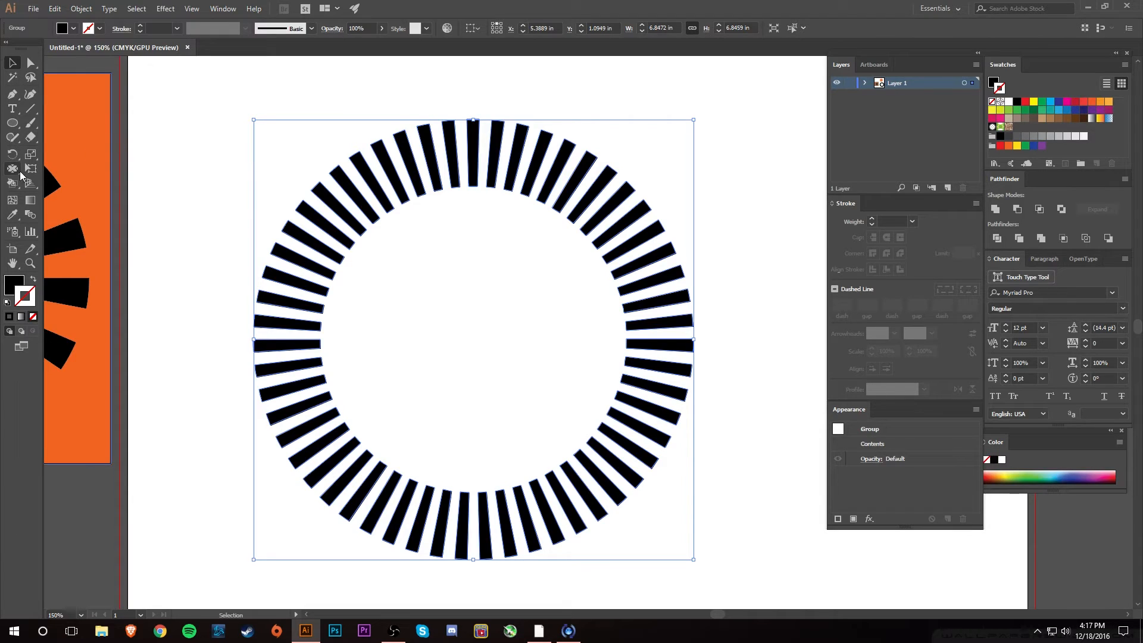
pyautogui.moveTo(13, 168)
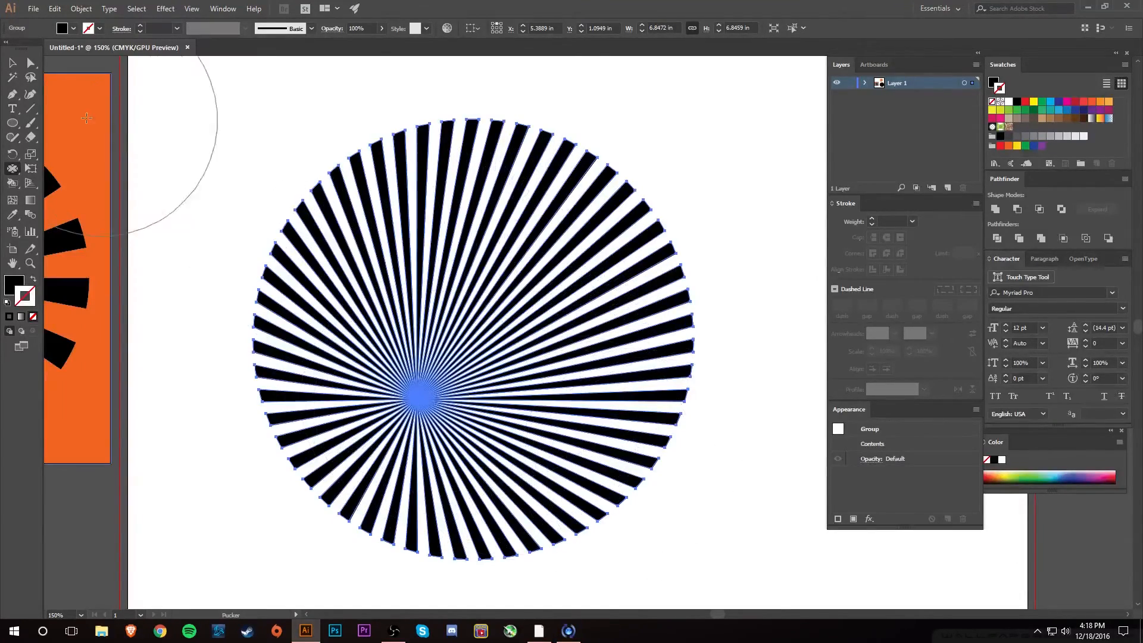
# Step: Click on the canvas beside the puckered ring of black bars
pyautogui.click(690, 450)
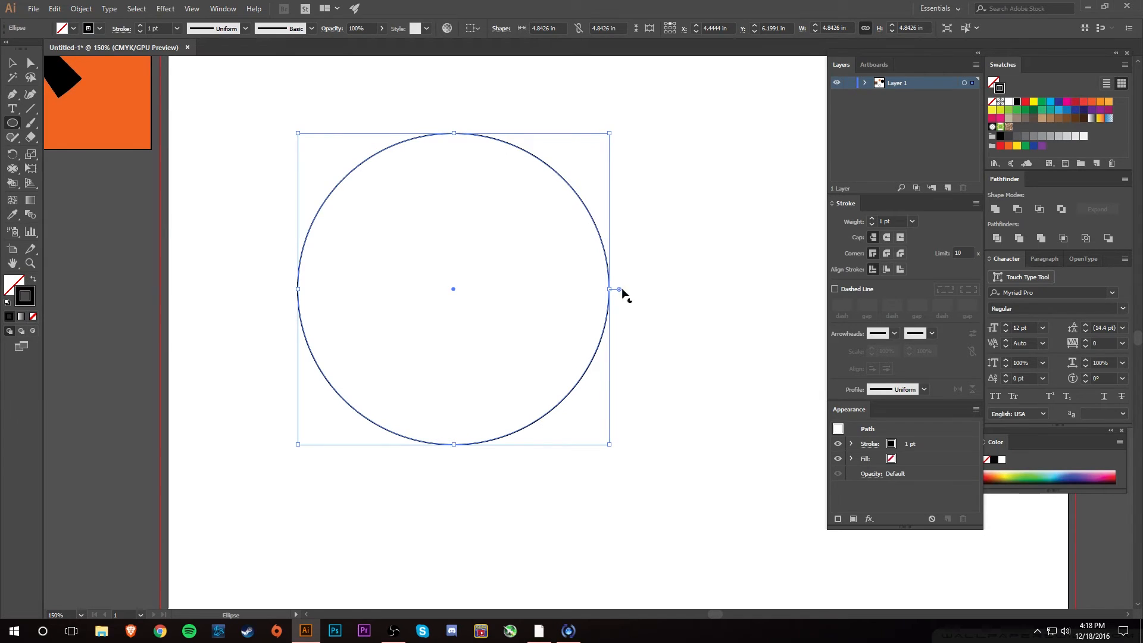
pyautogui.moveTo(879, 290)
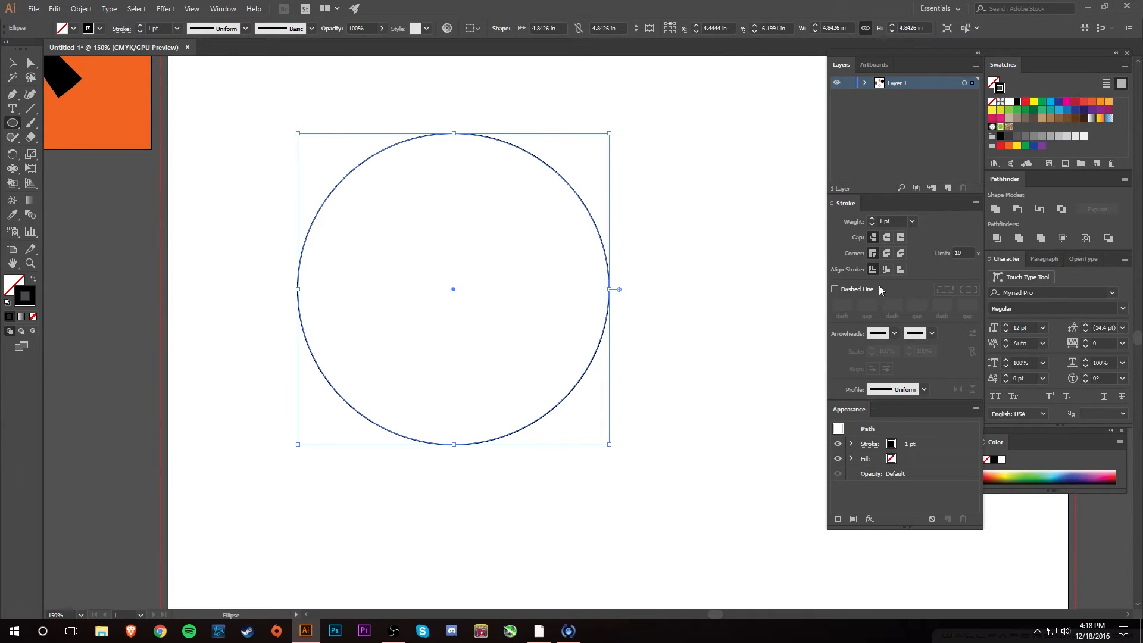
# Step: Give the circle's 50 pt black stroke 30 pt dashes, then expand it into separate bar shapes
pyautogui.click(835, 289)
pyautogui.write('30')
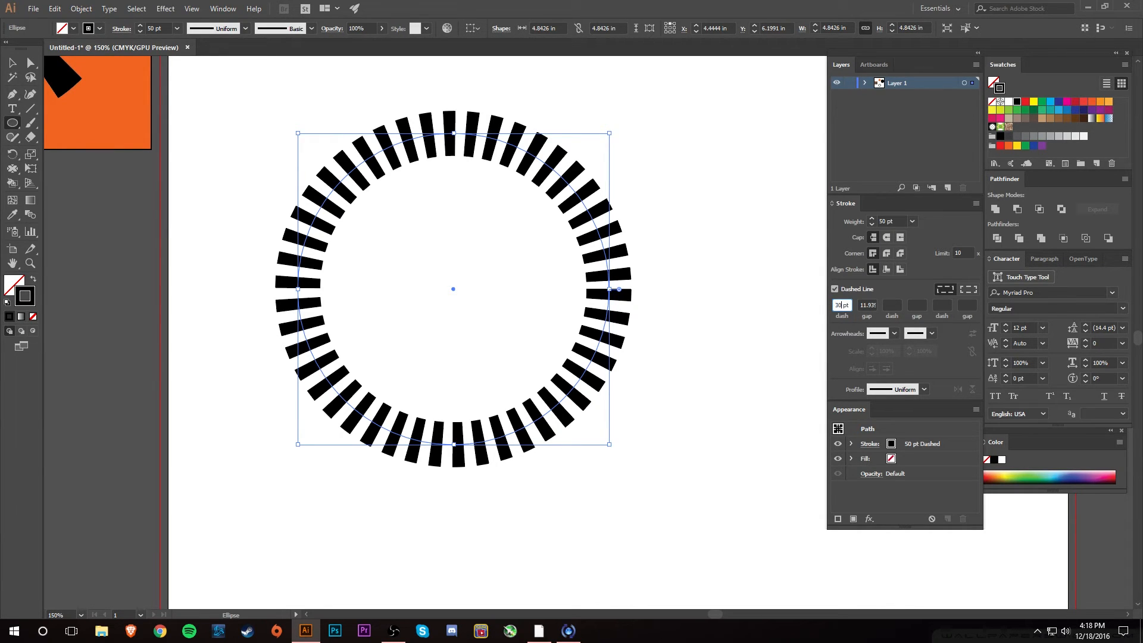
pyautogui.click(835, 289)
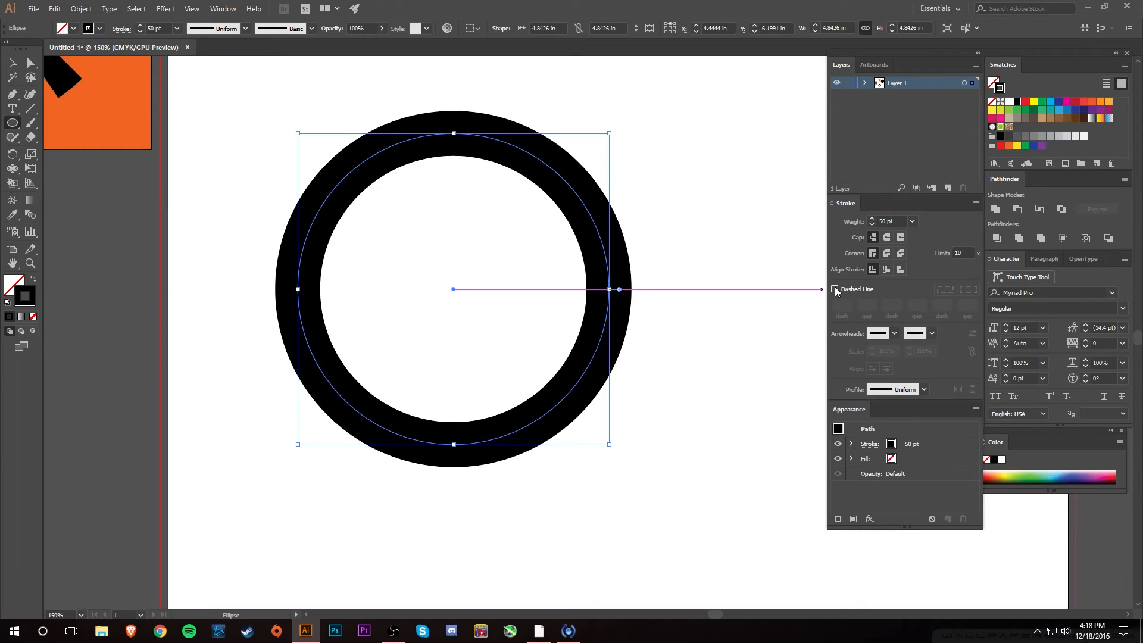
pyautogui.click(835, 289)
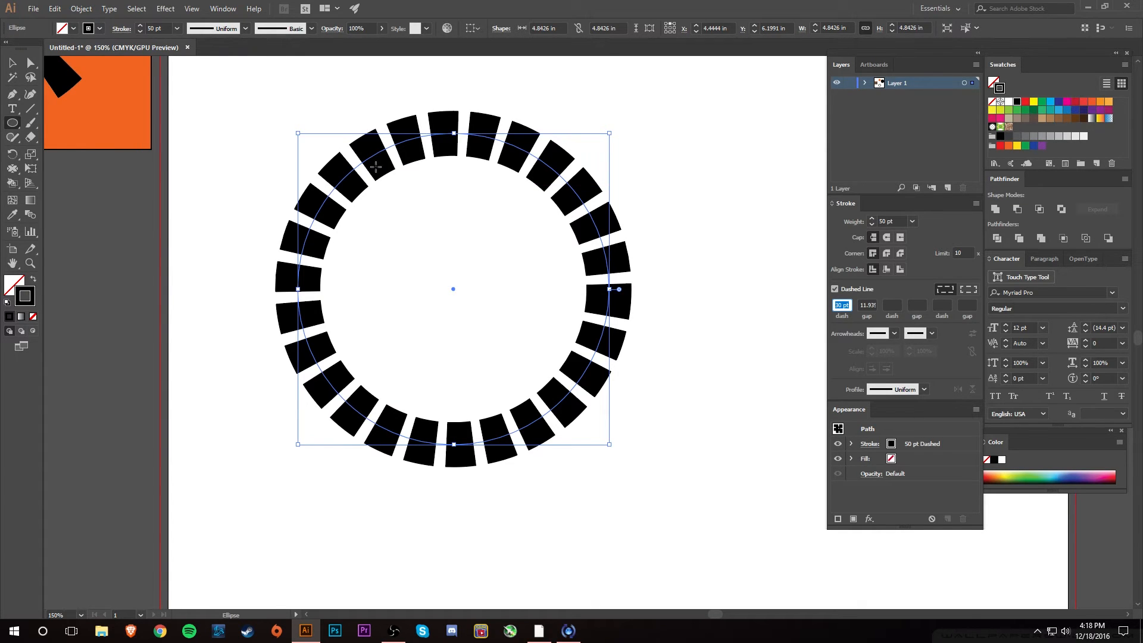
pyautogui.click(81, 7)
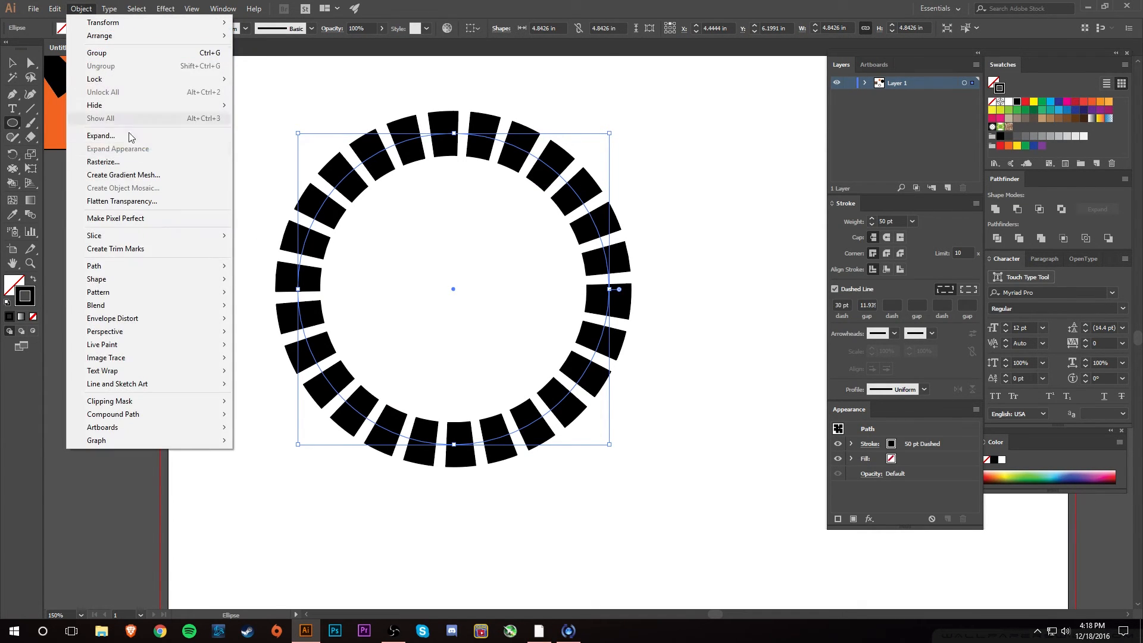
pyautogui.click(100, 136)
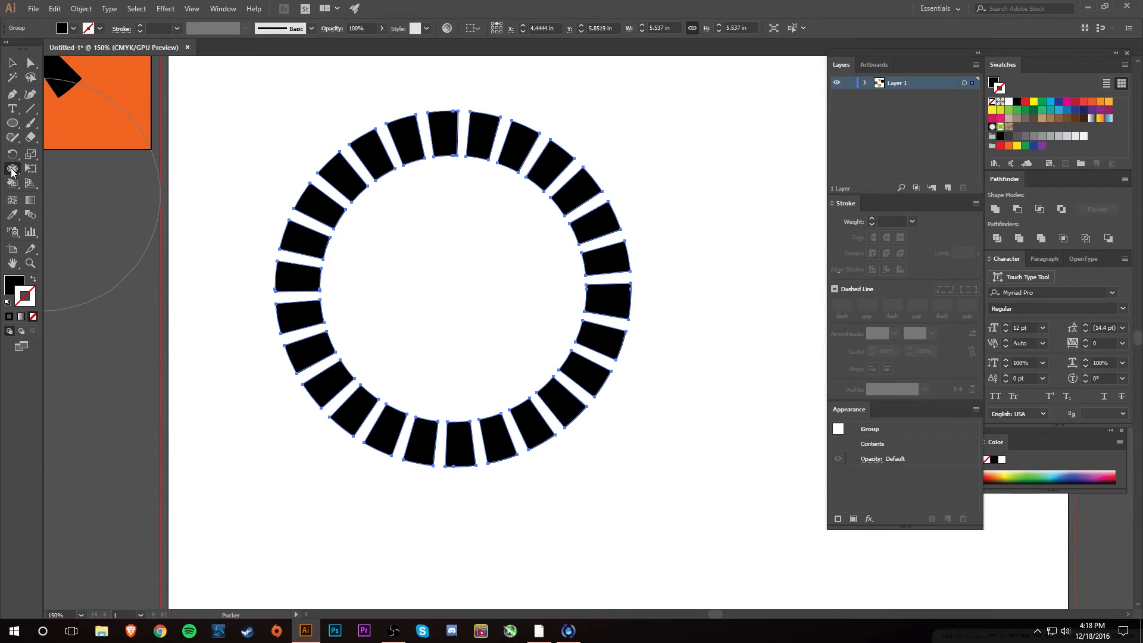
# Step: Enlarge the Pucker Tool brush from 2 inches to 4.3 inches wide and tall
pyautogui.doubleClick(12, 168)
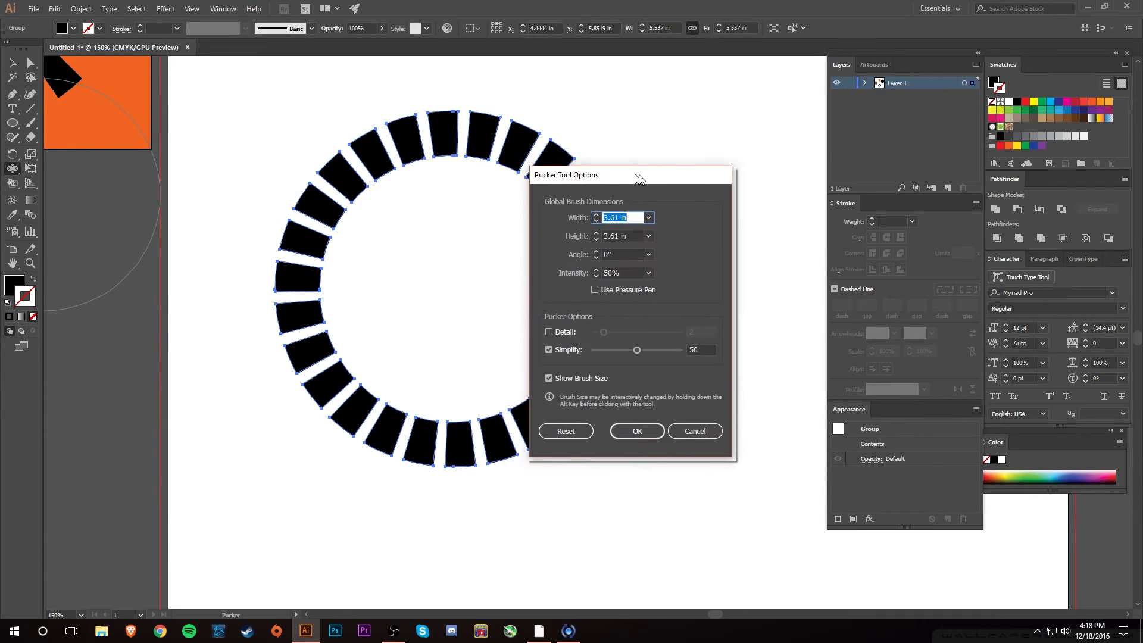
pyautogui.moveTo(565, 175); pyautogui.dragTo(700, 176)
pyautogui.write('2')
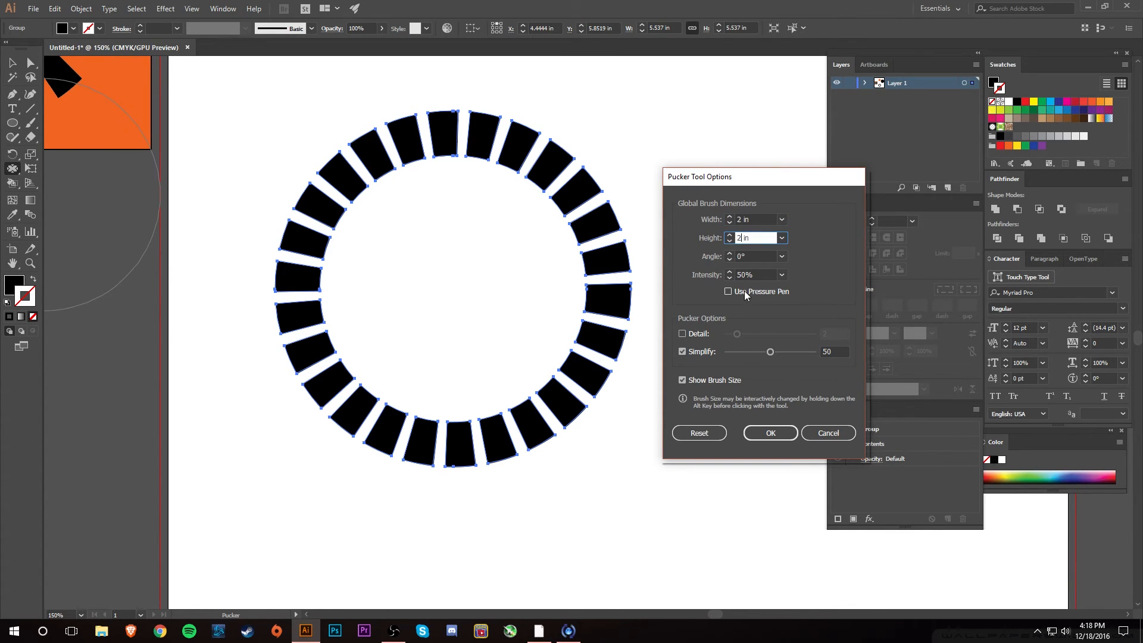
pyautogui.moveTo(770, 432)
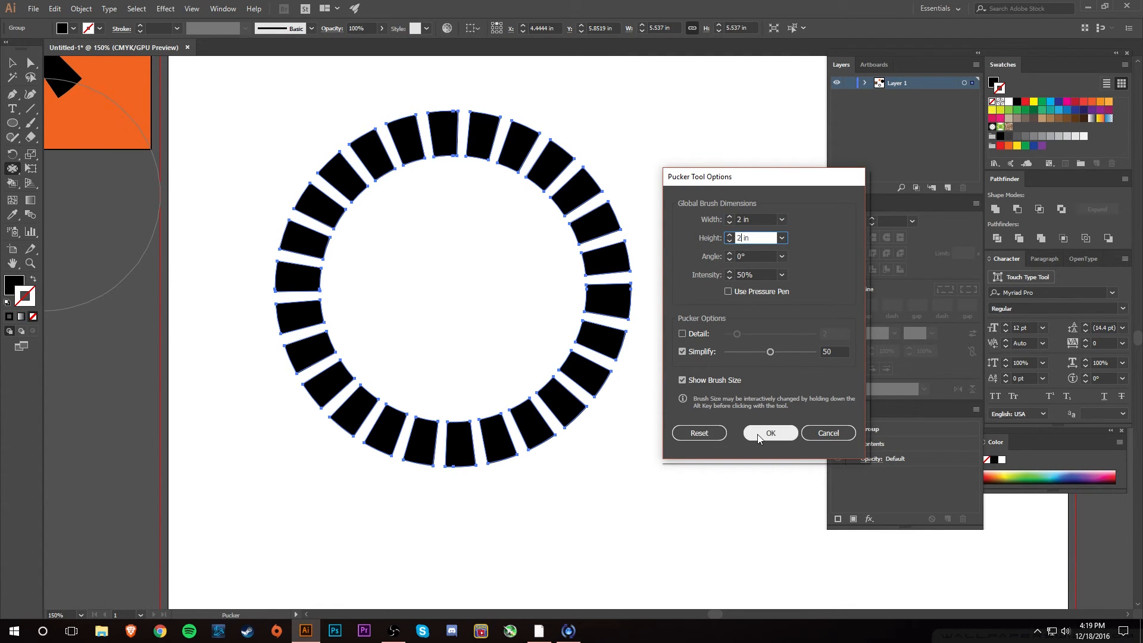
pyautogui.click(769, 432)
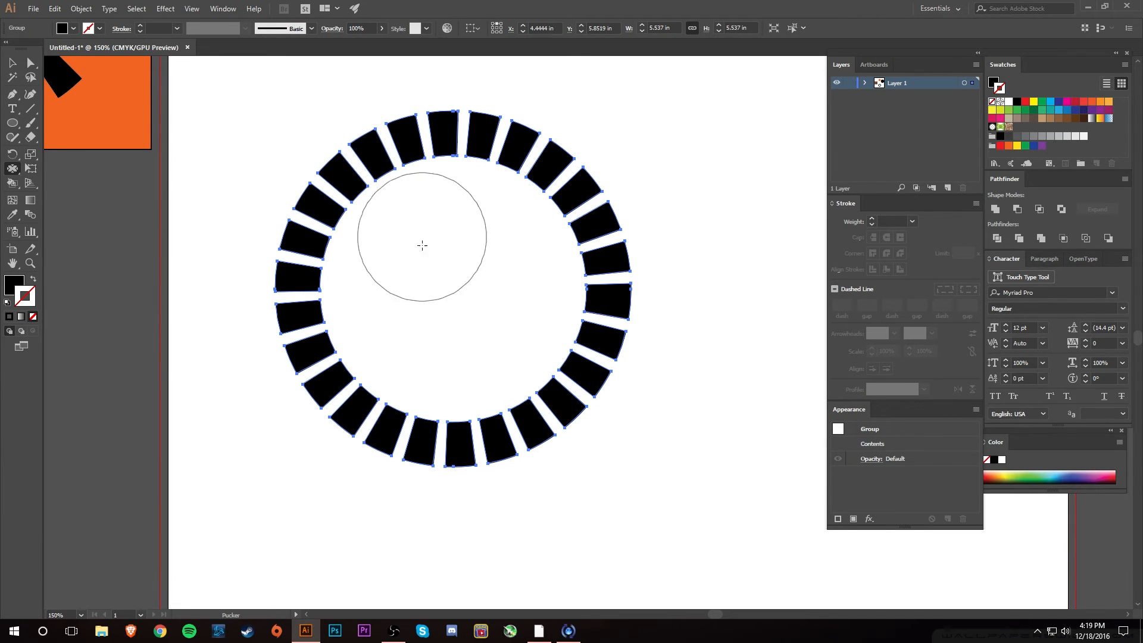
pyautogui.doubleClick(12, 169)
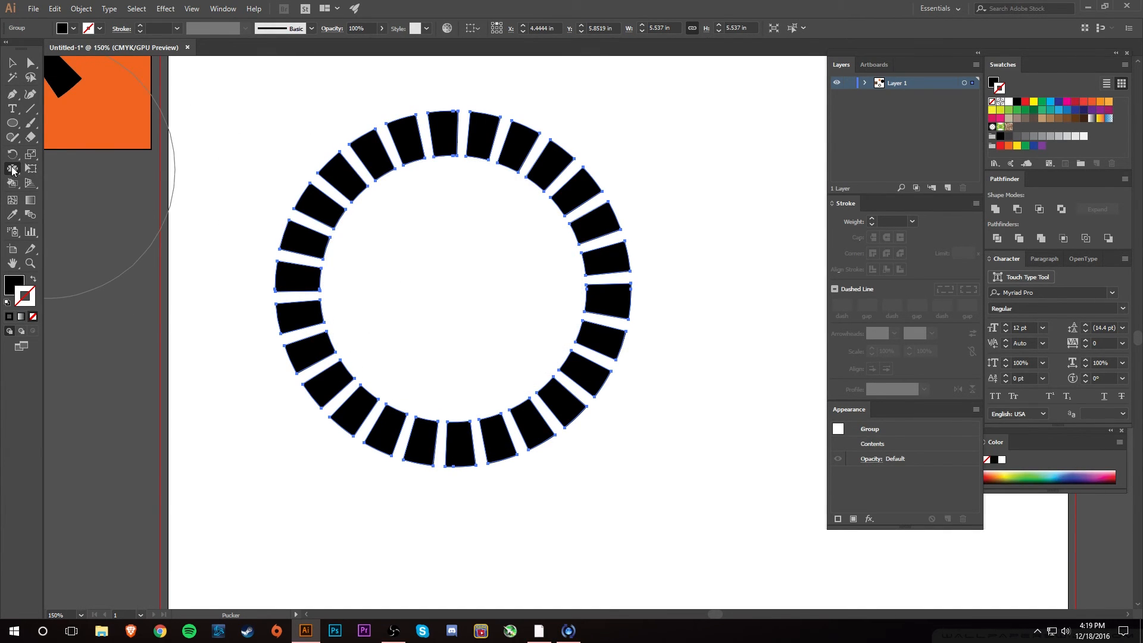
pyautogui.doubleClick(13, 170)
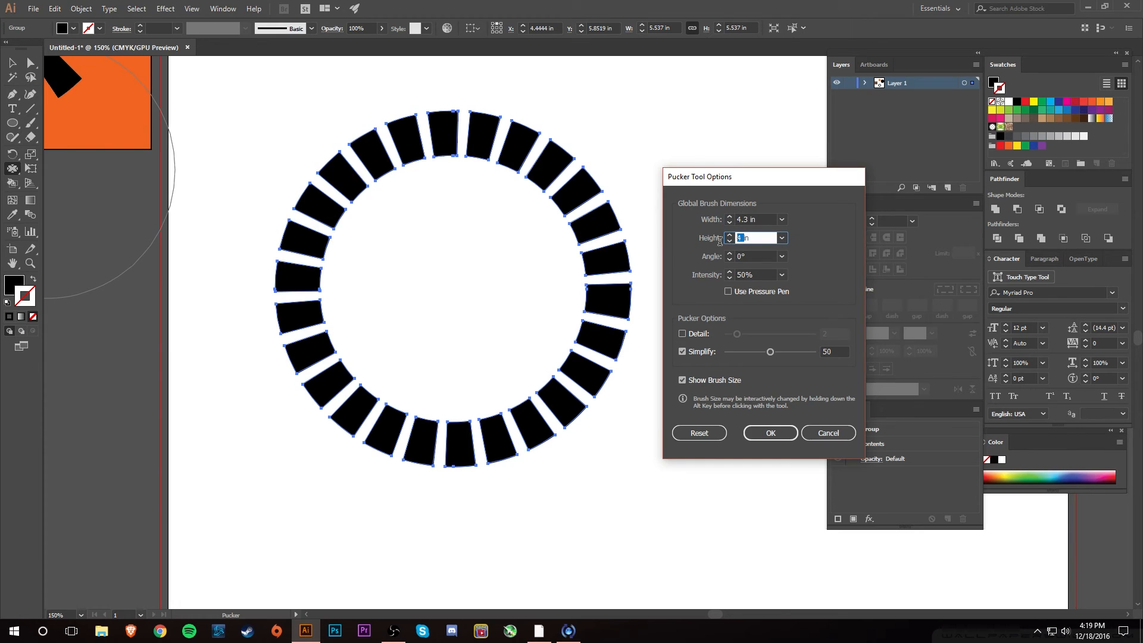
pyautogui.write('4.3in')
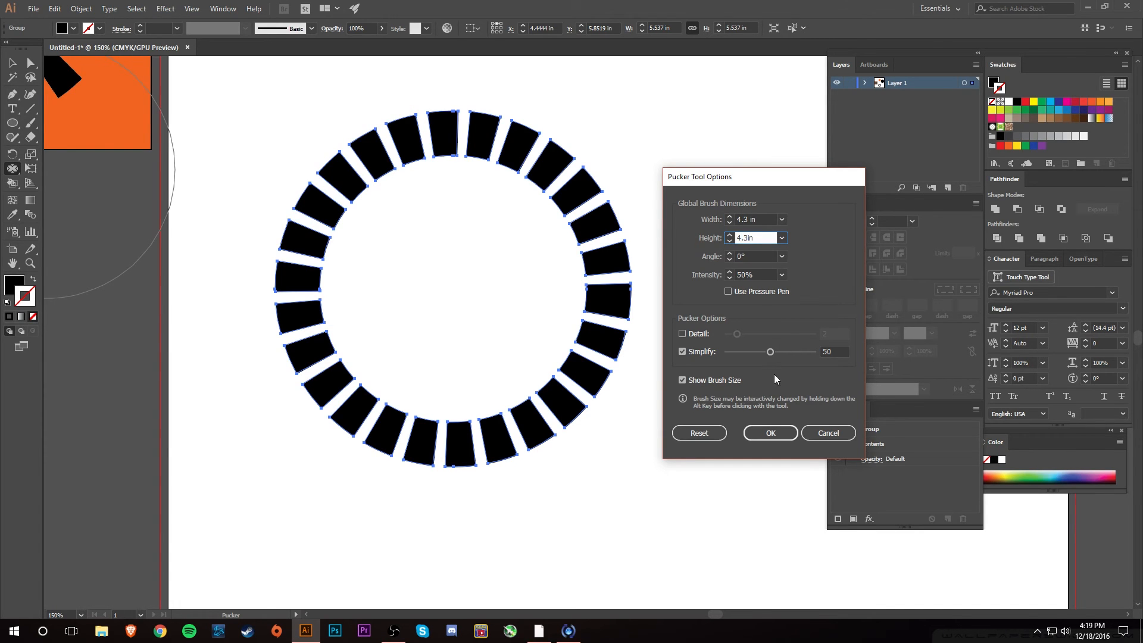
pyautogui.click(769, 432)
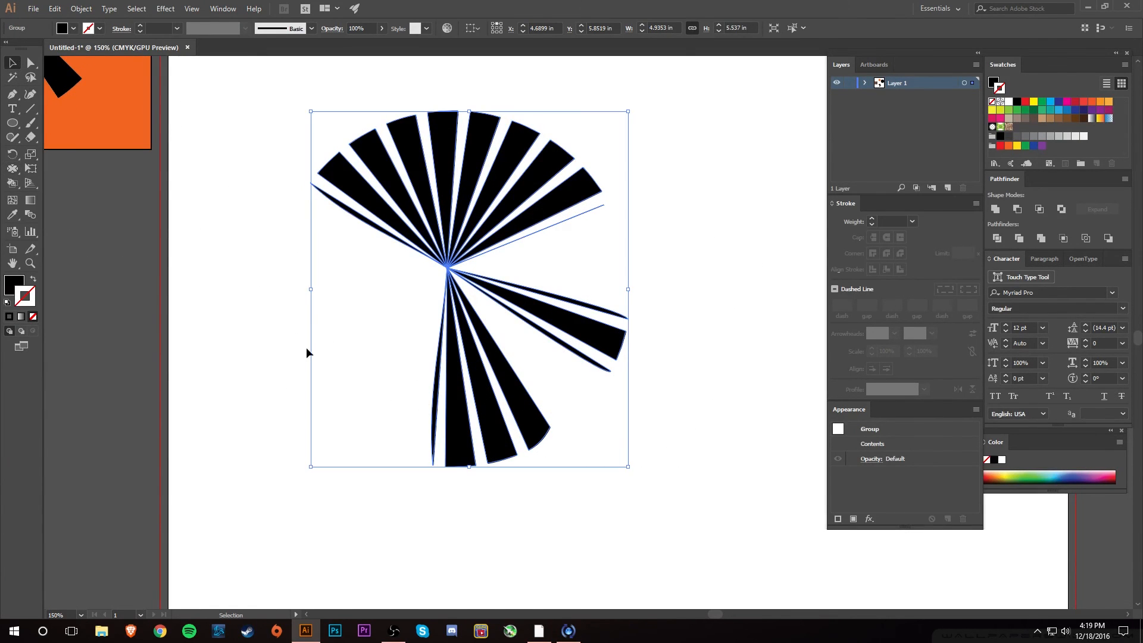
# Step: Deselect the puckered burst and show the flyout of shape distortion tools
pyautogui.click(264, 337)
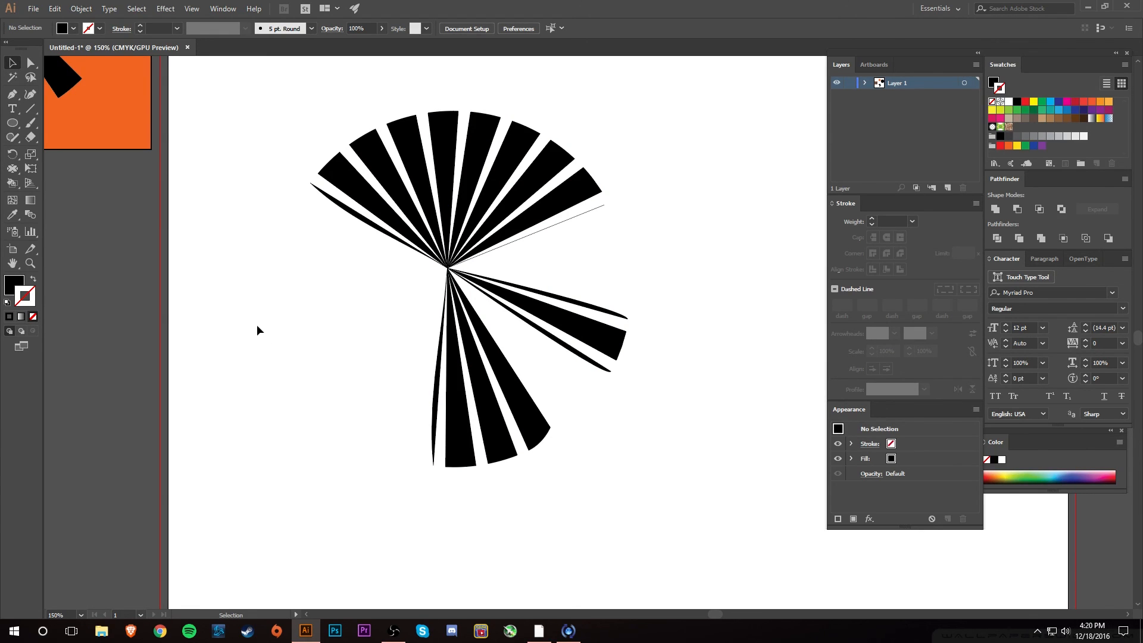
pyautogui.moveTo(13, 169)
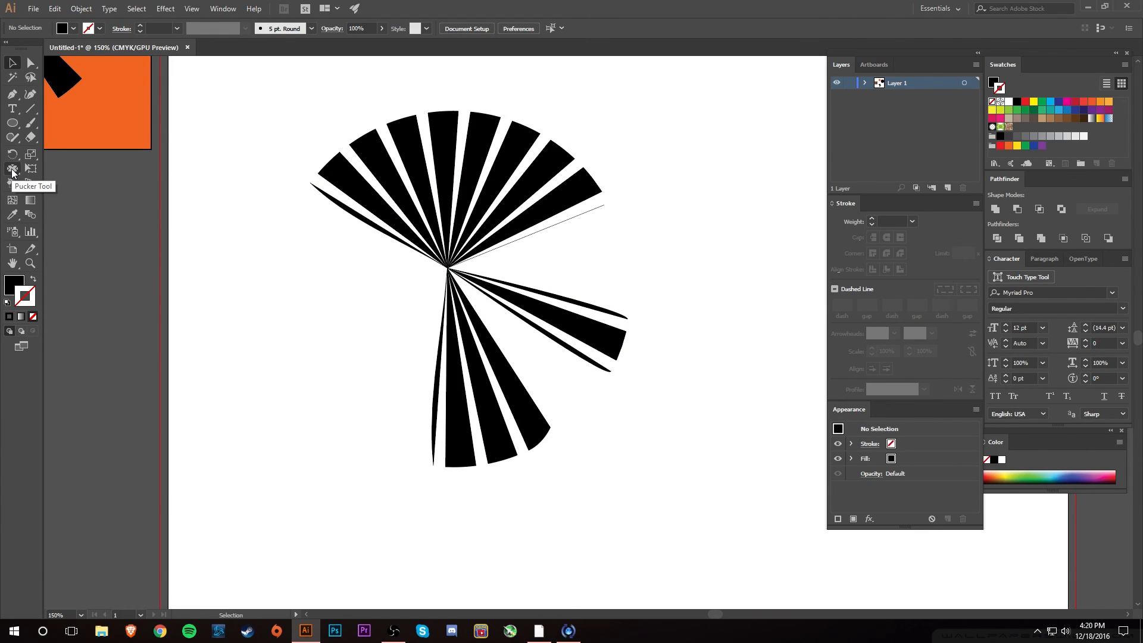
pyautogui.click(13, 169)
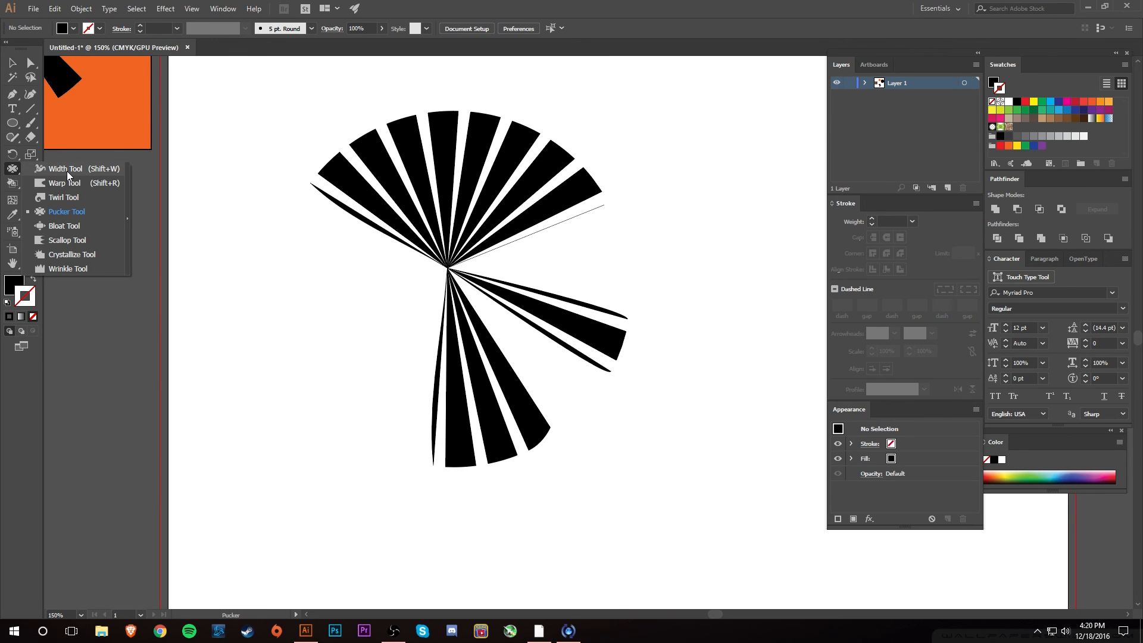